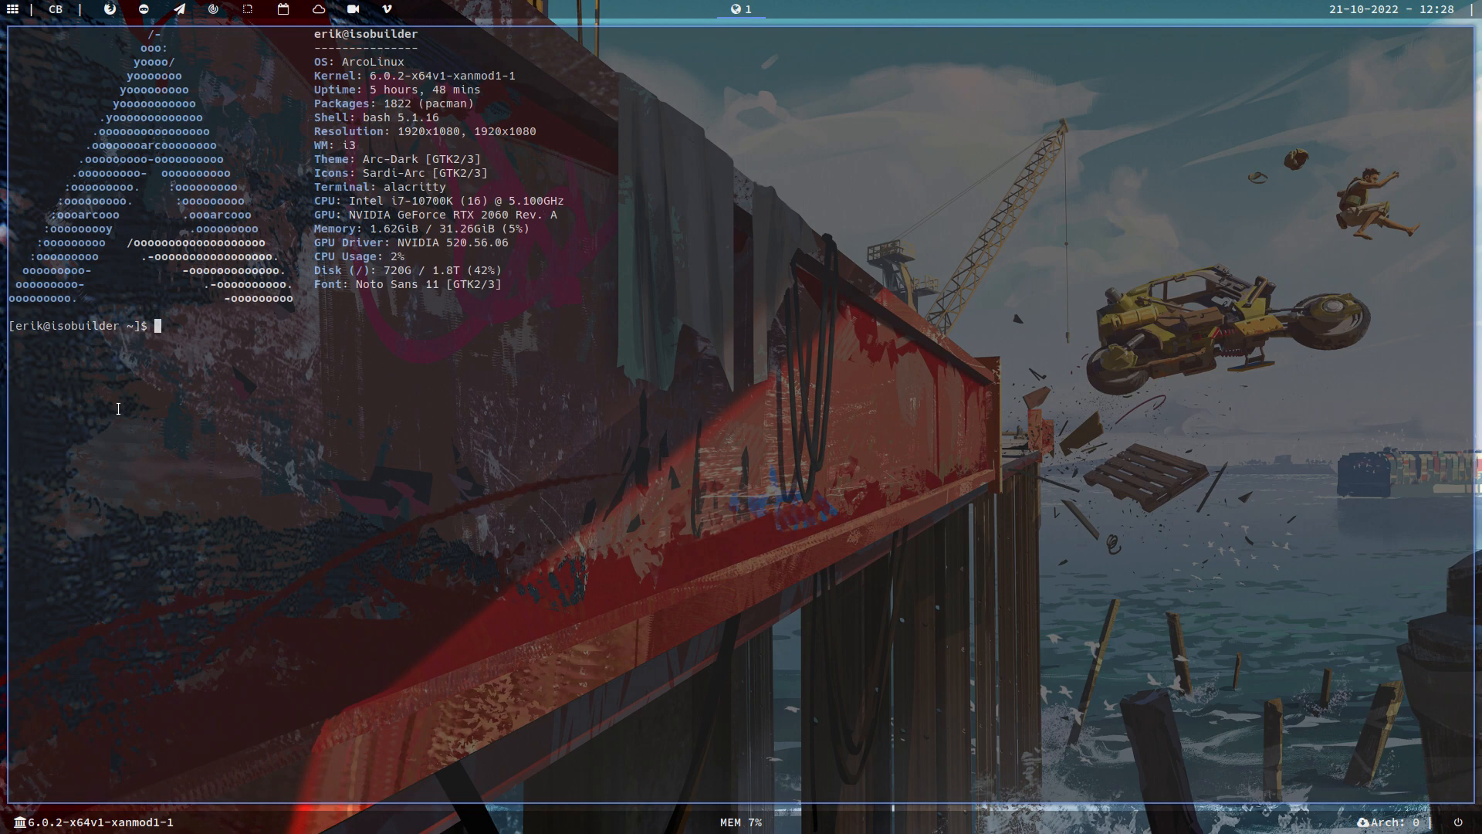
mouse_move(396, 577)
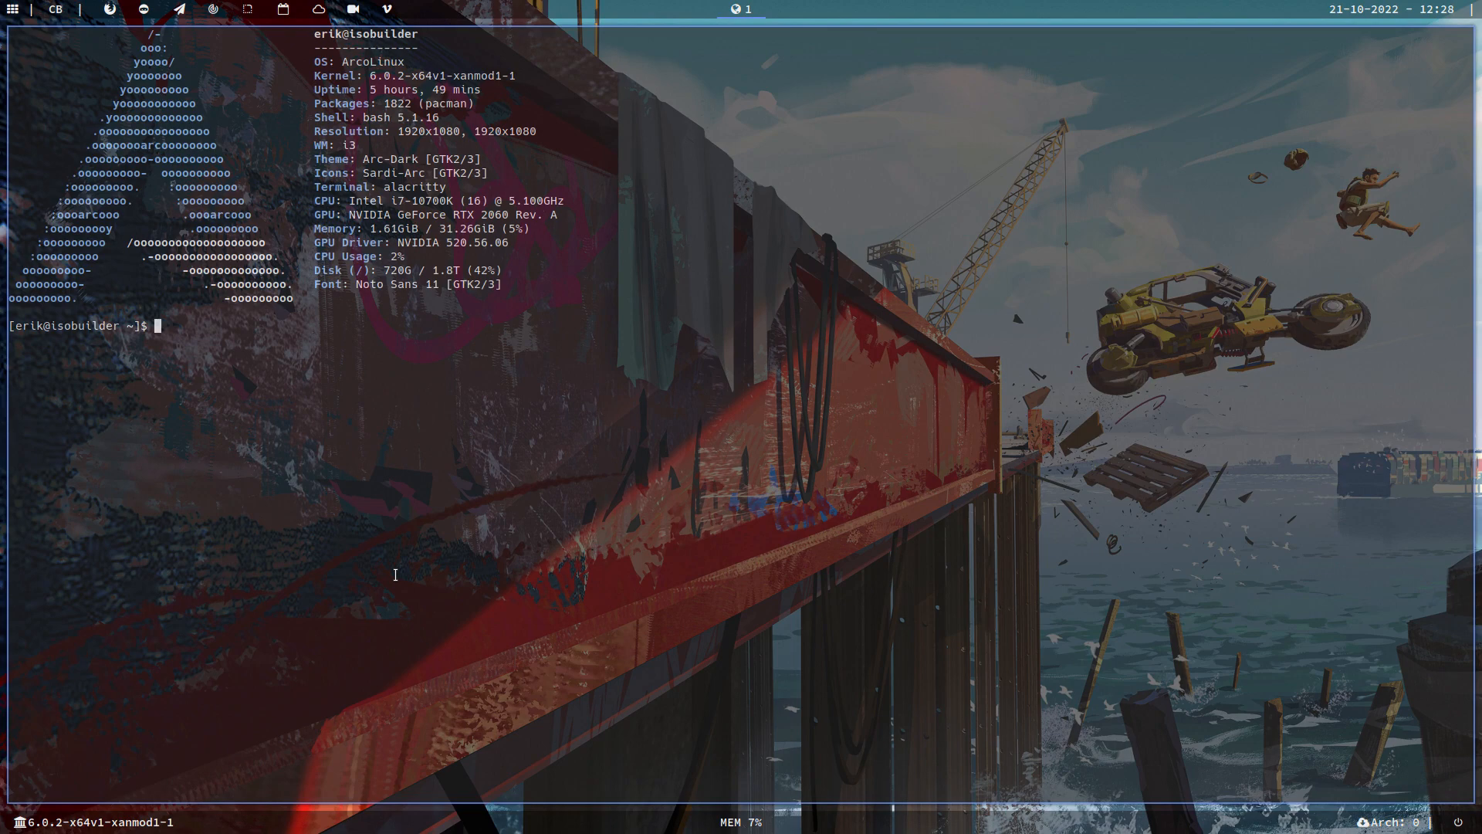
Reinstall arcolinux-i3wm-db-nemesis-git via sudo pacman -S, confirming the install with Y
type("sudo pacman")
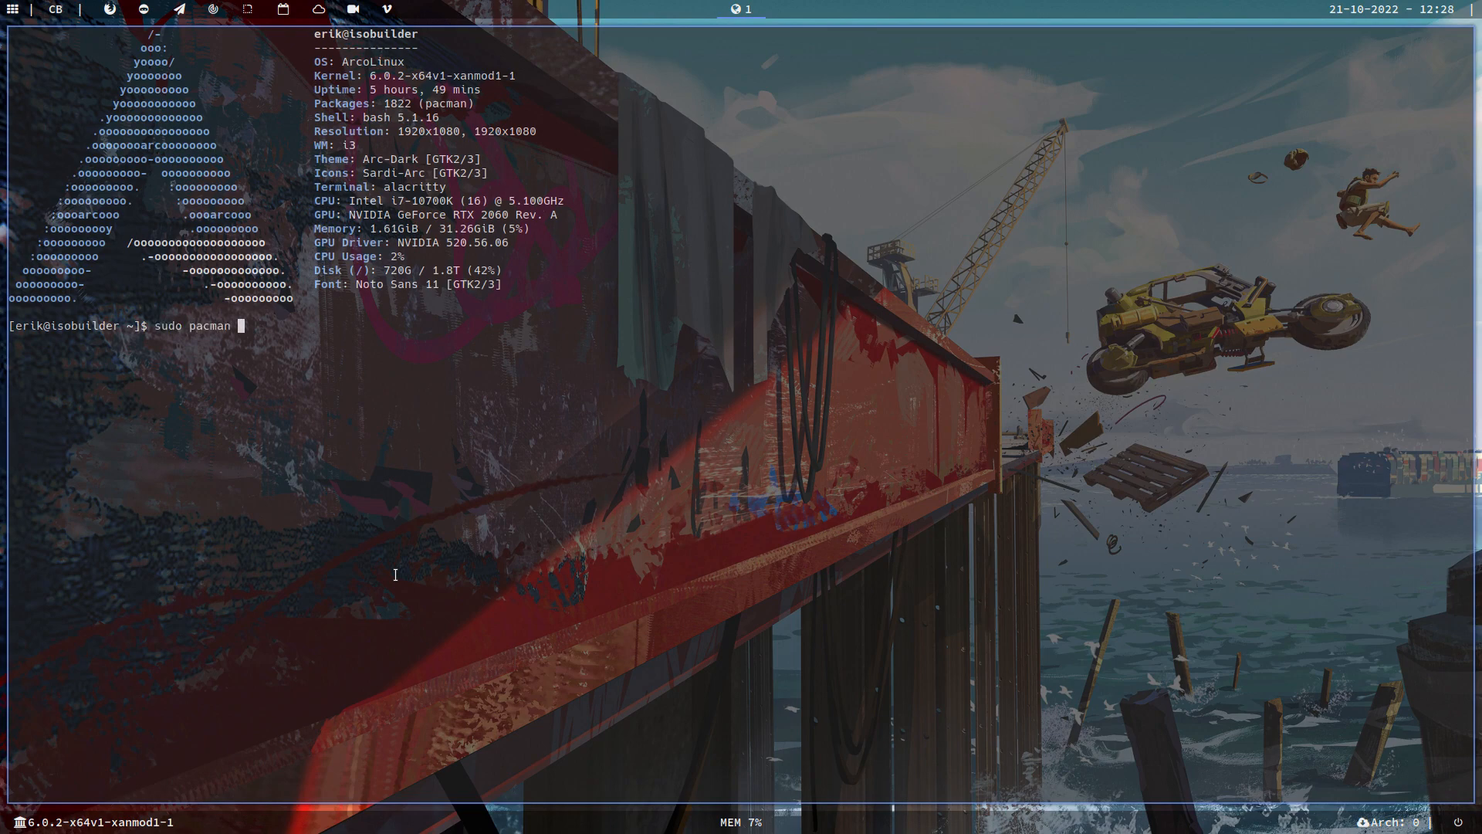
type("-S")
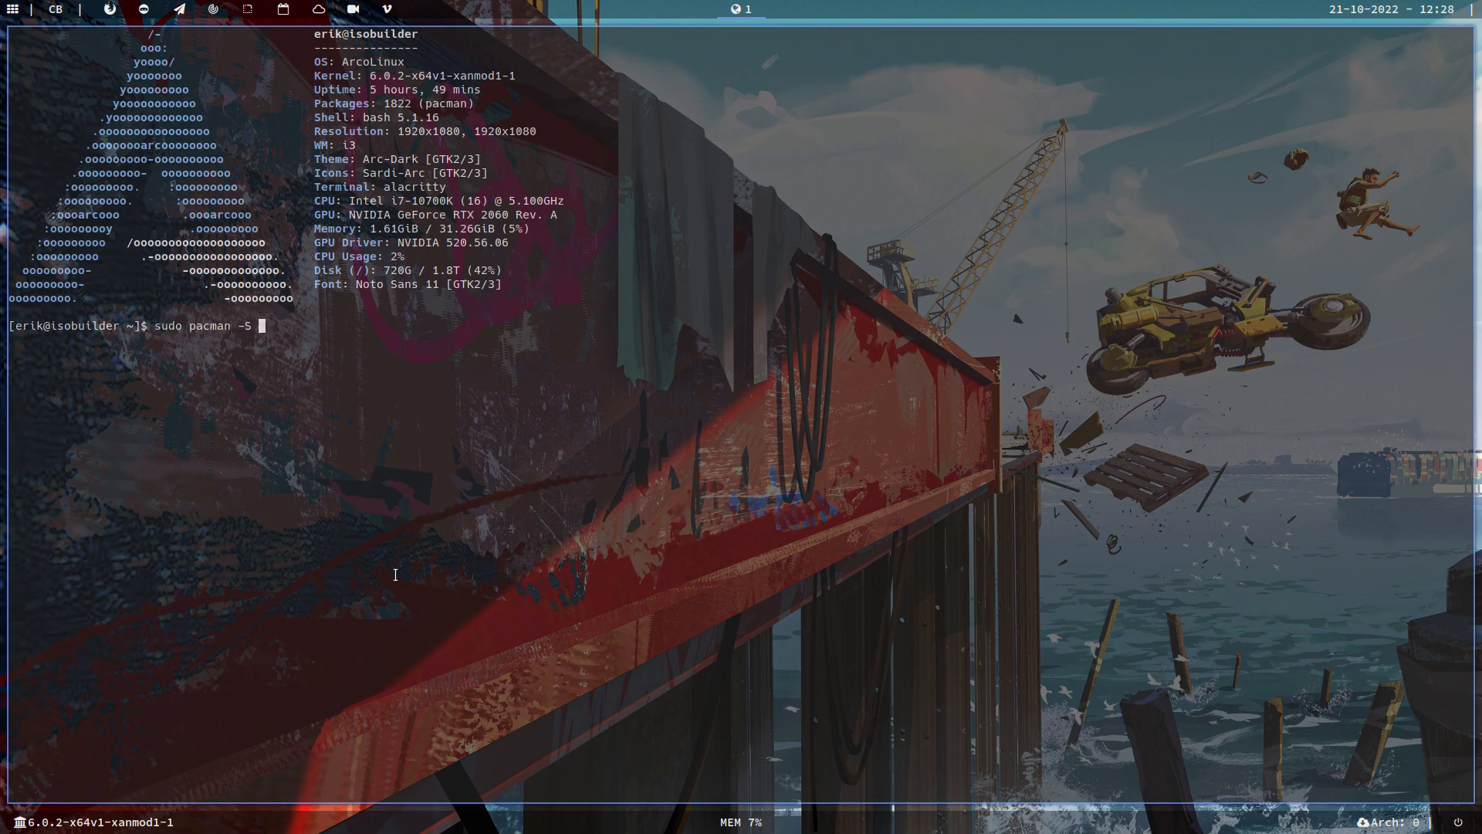
type("arcolinux")
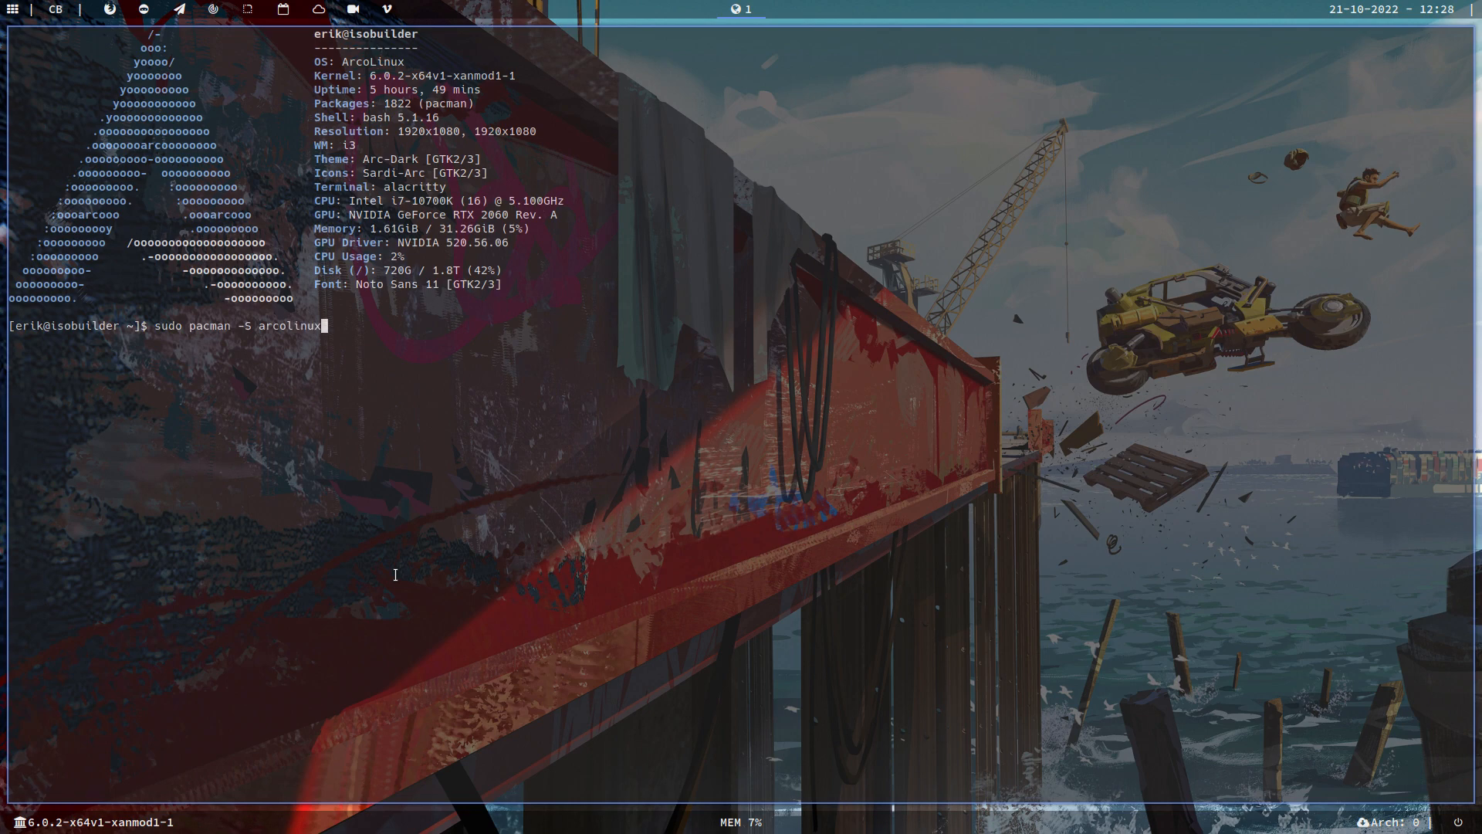
type("-i3")
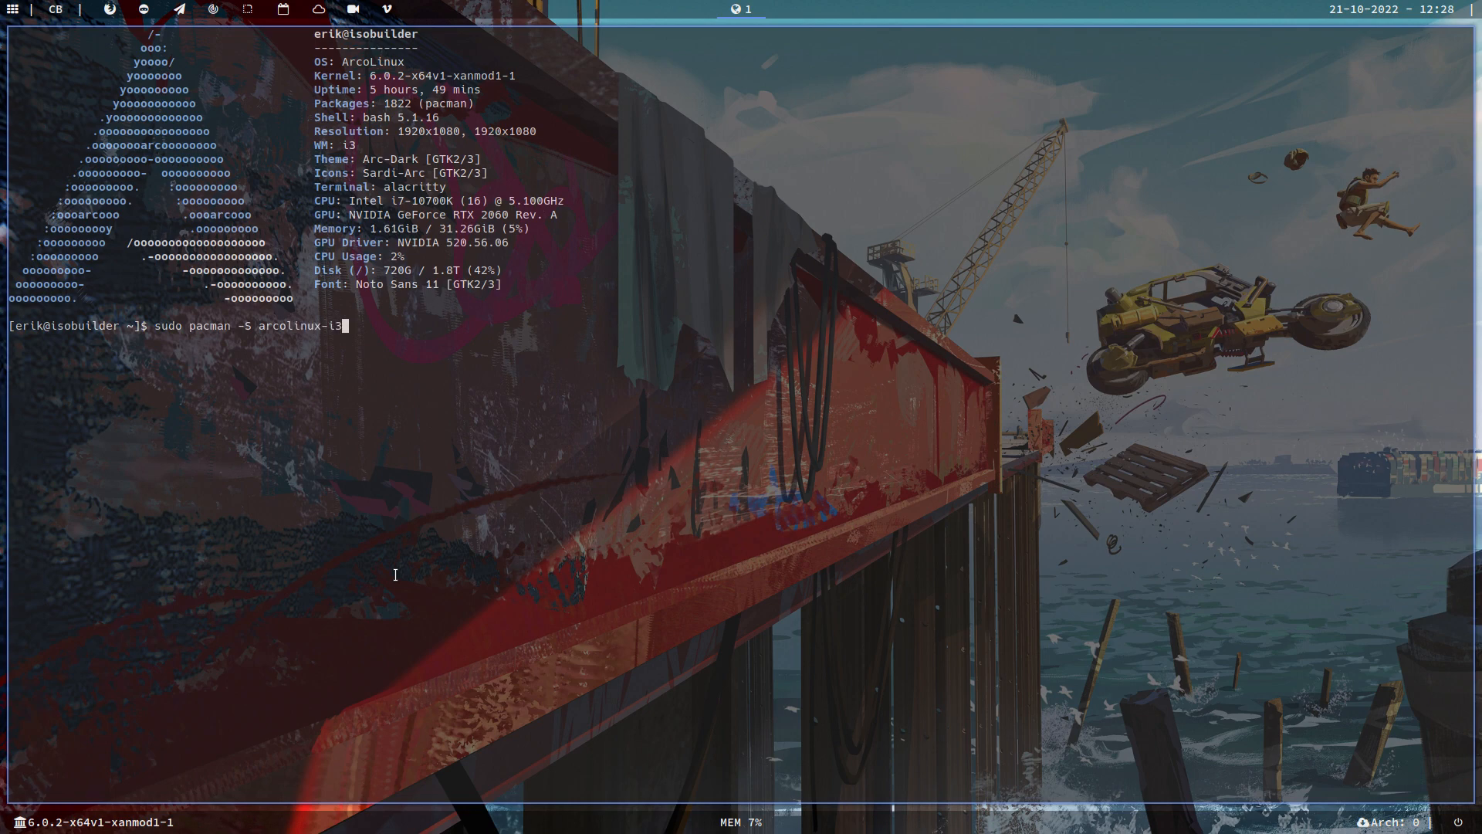
type("wm-dn")
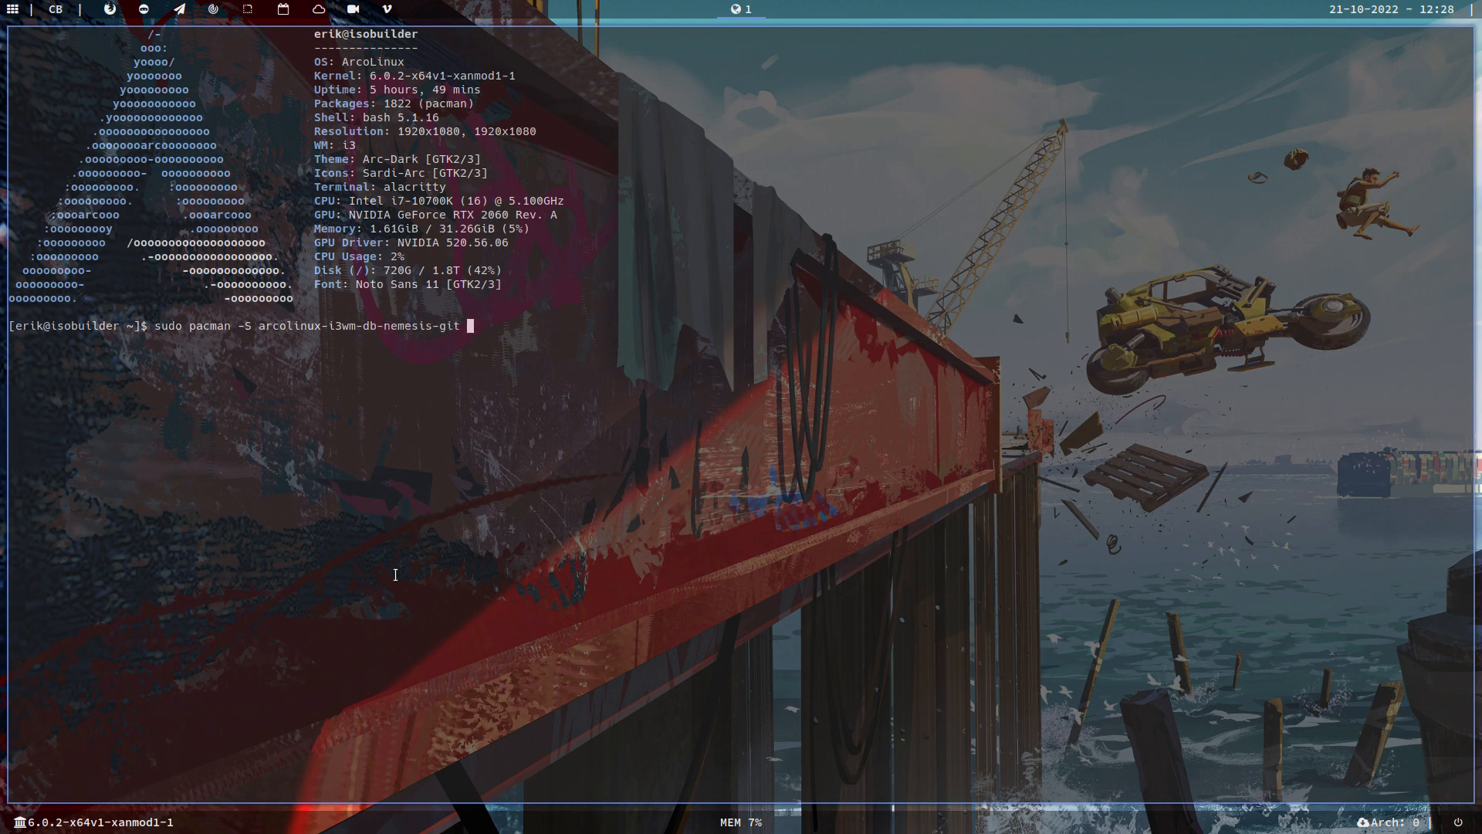
mouse_move(366, 501)
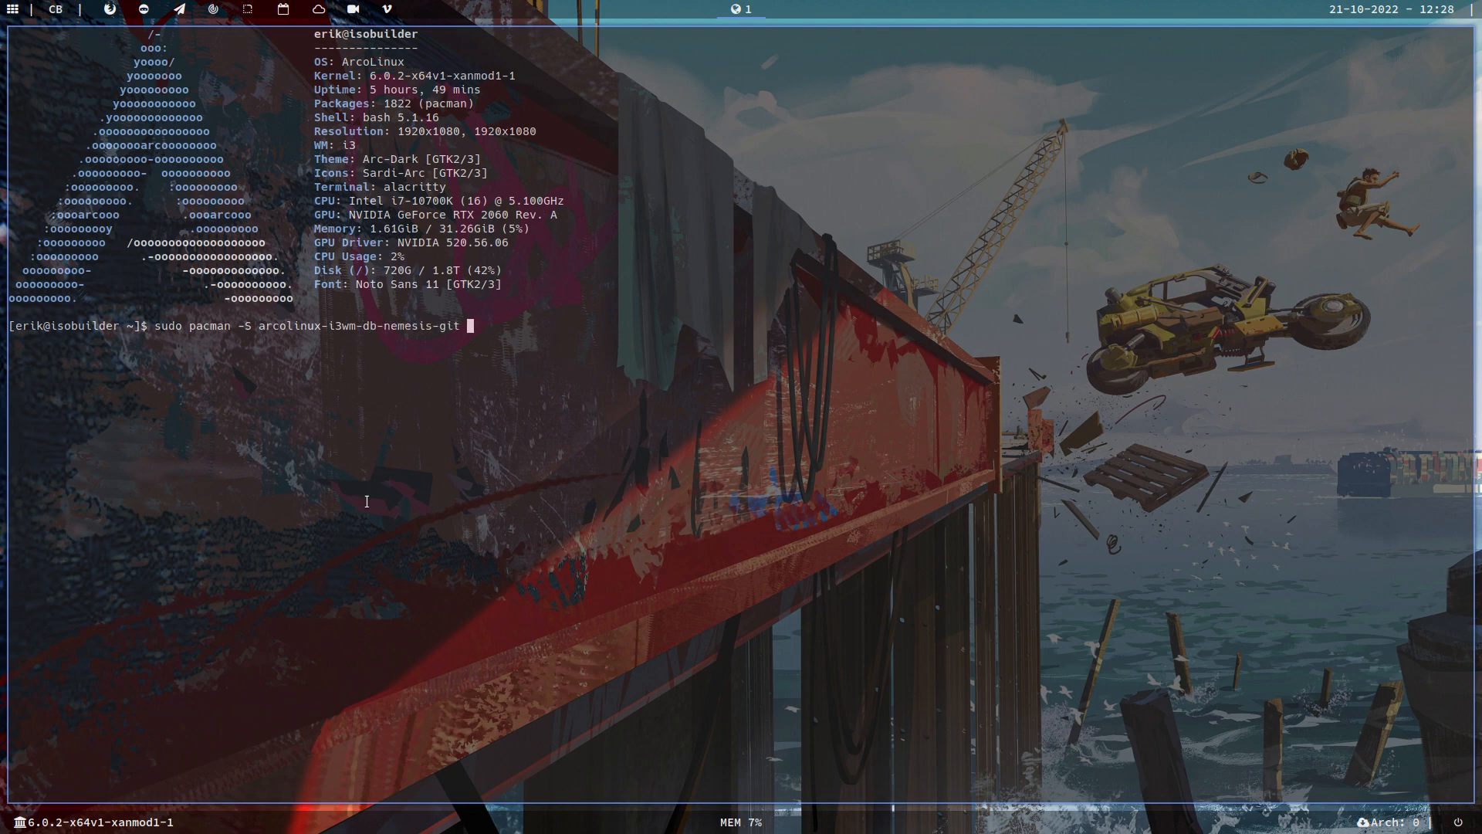
double_click(396, 326)
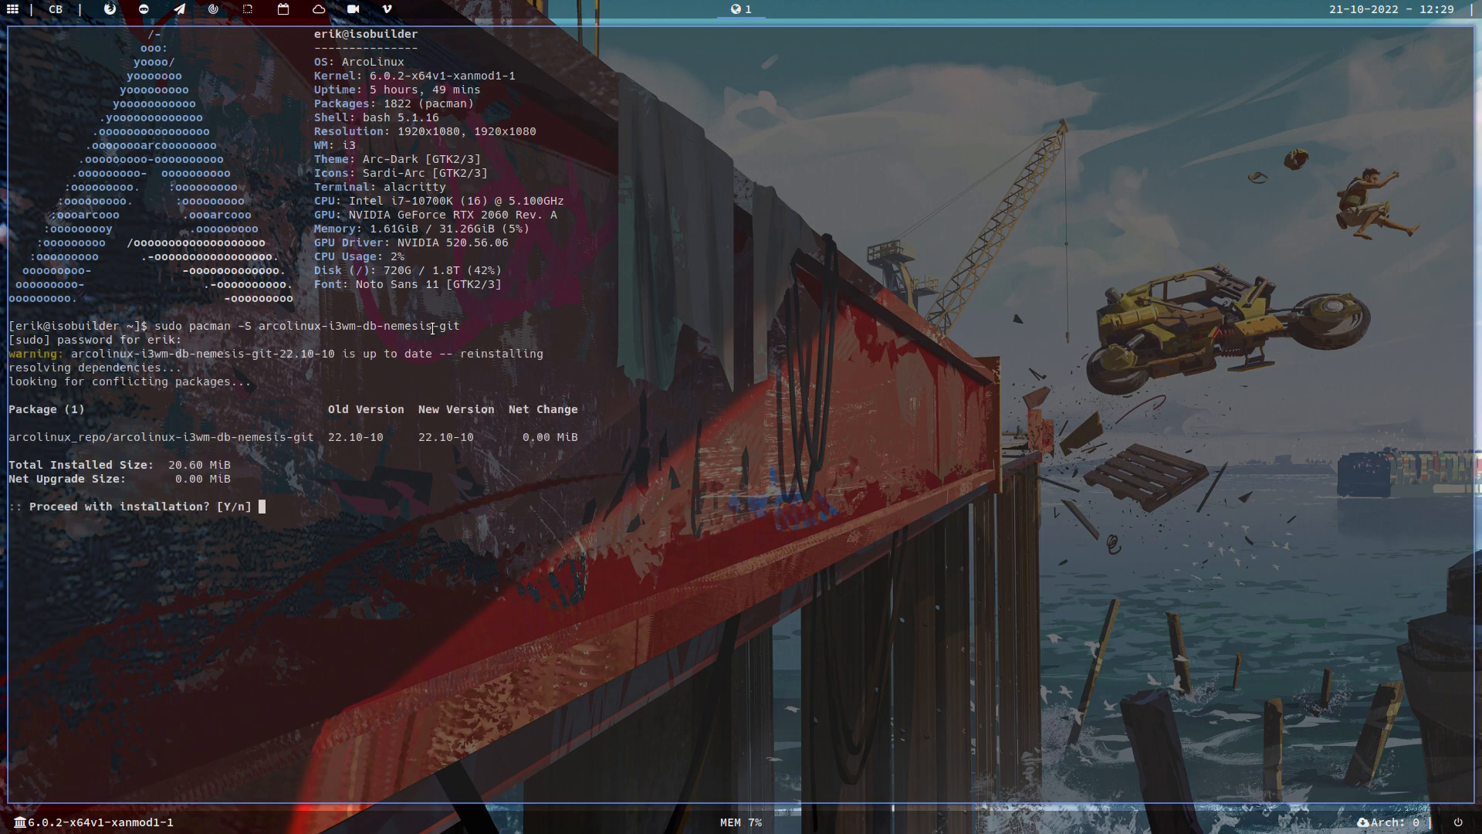
type("Y")
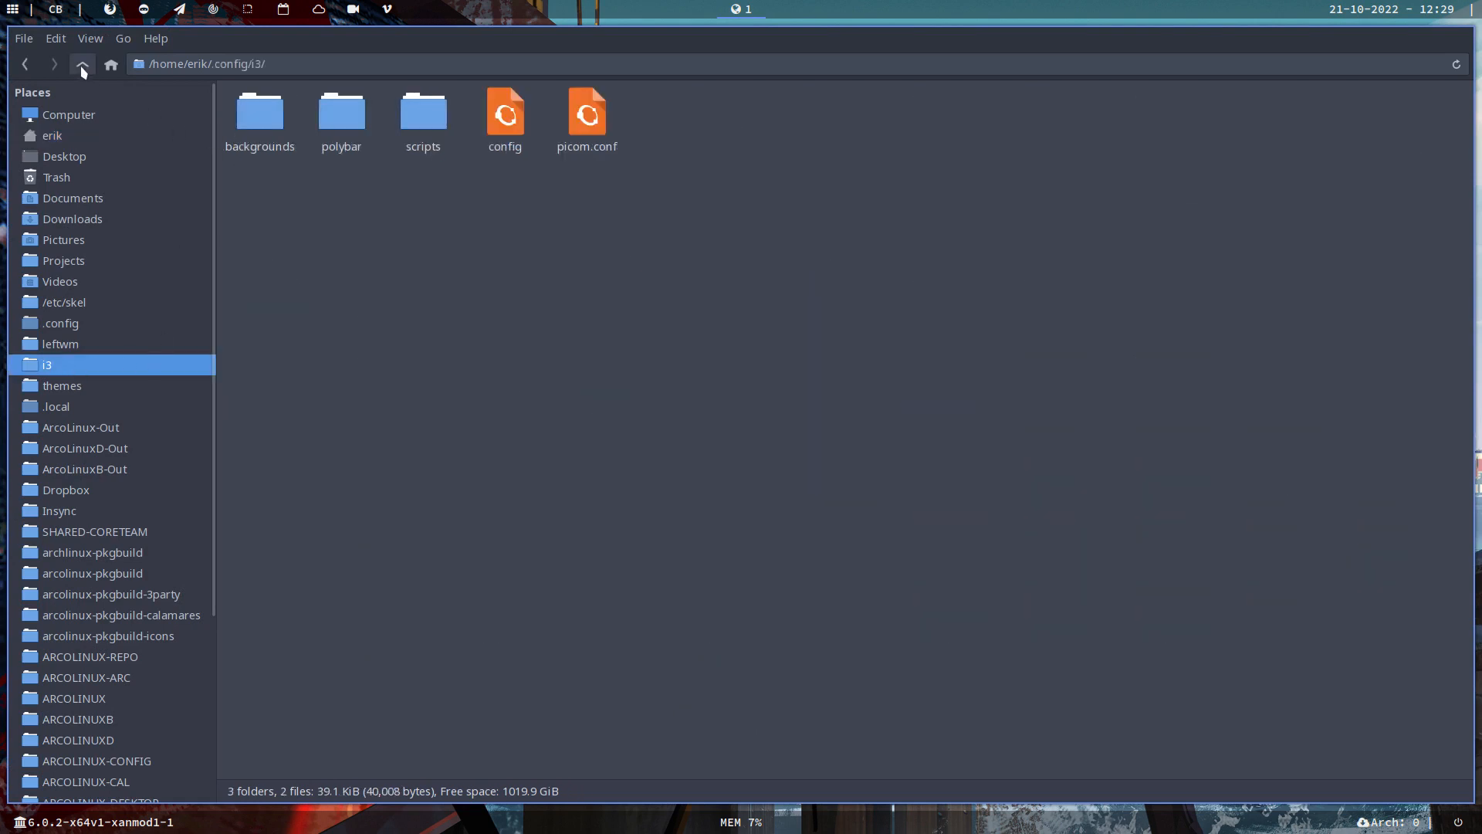
Delete the 'i3 (copy 1)' folder from ~/.config, leaving 76 folders
left_click(81, 63)
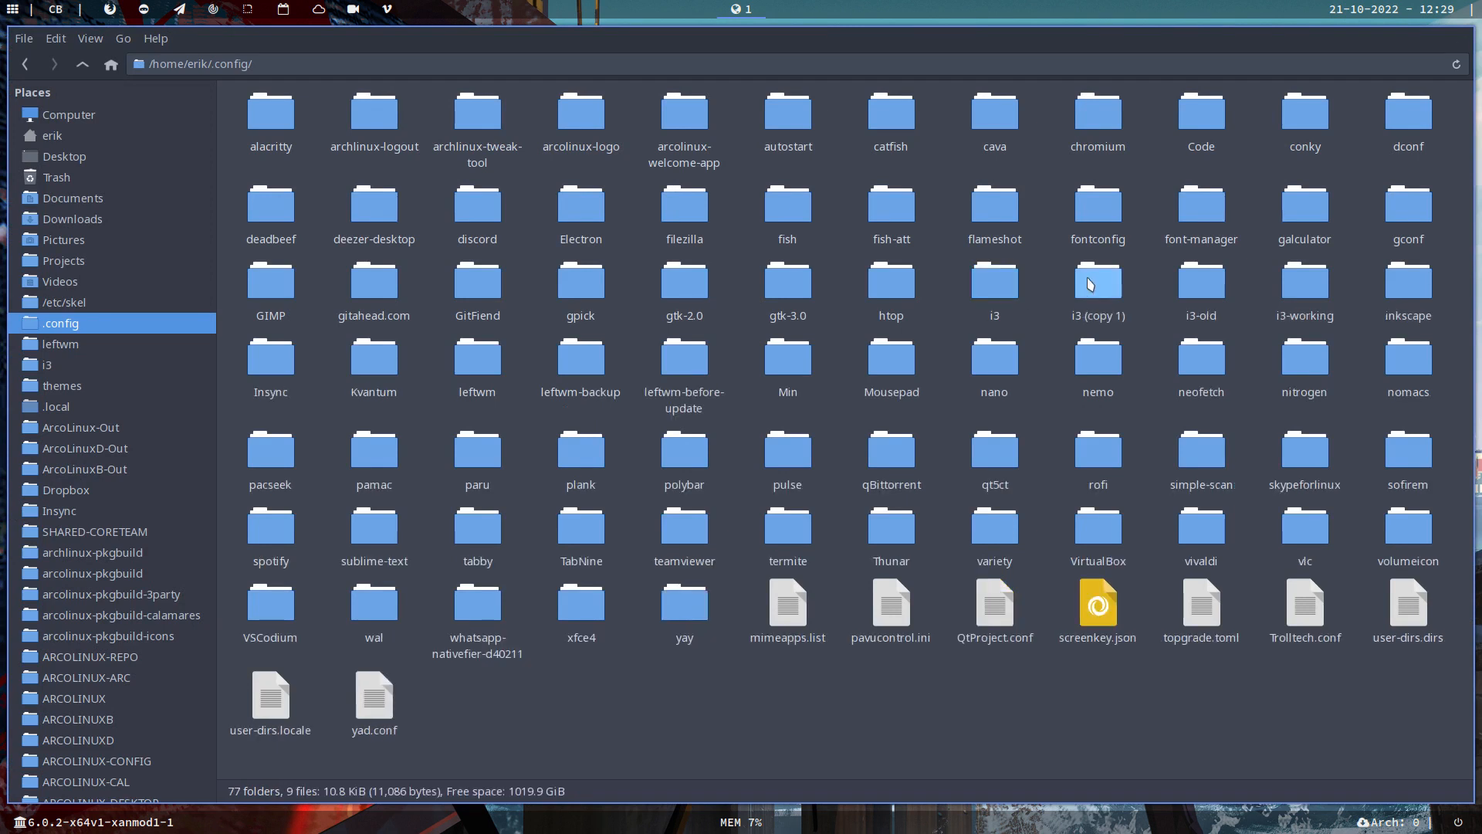
left_click(1097, 281)
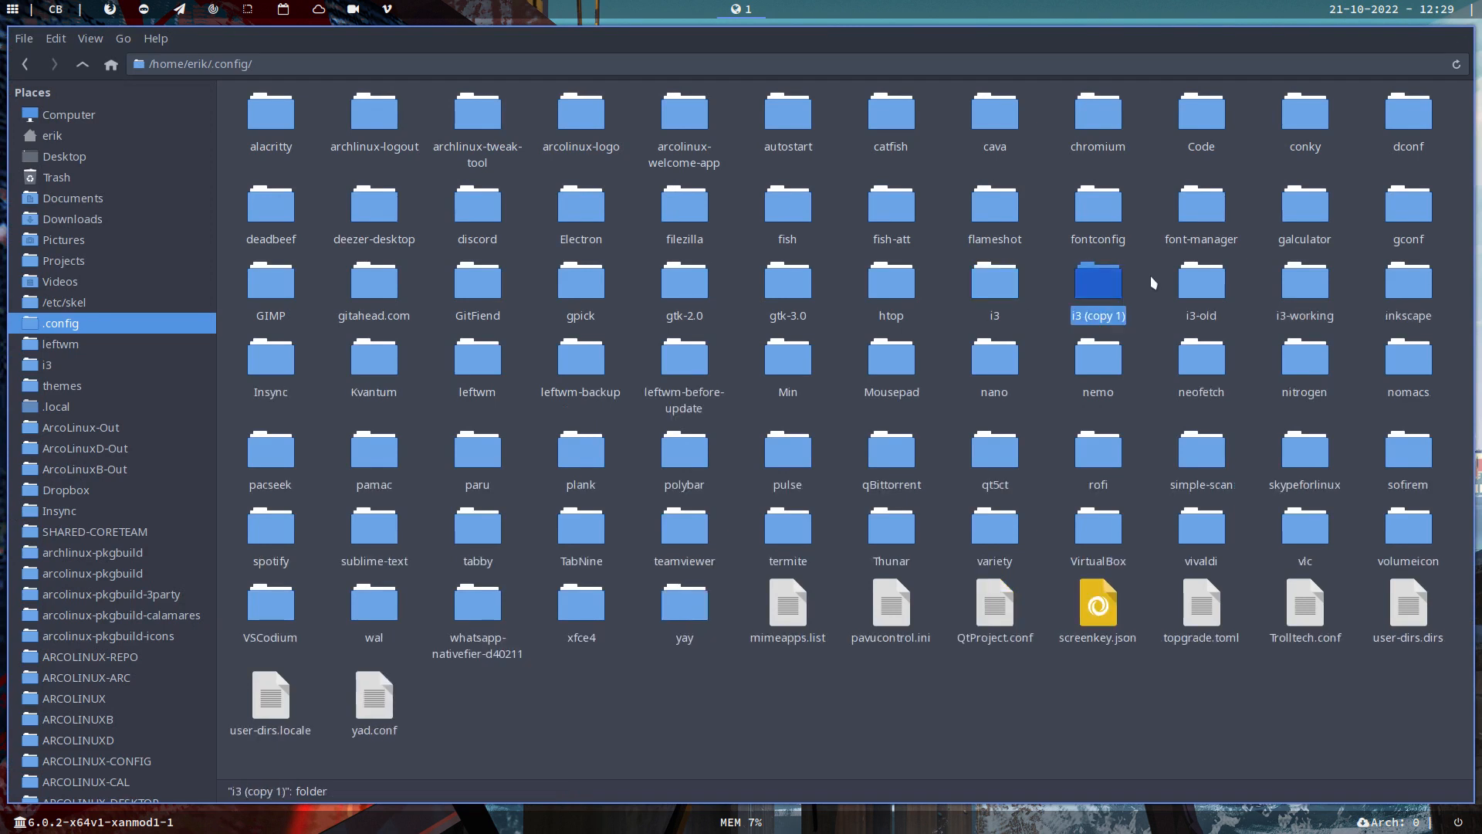
left_click(1304, 281)
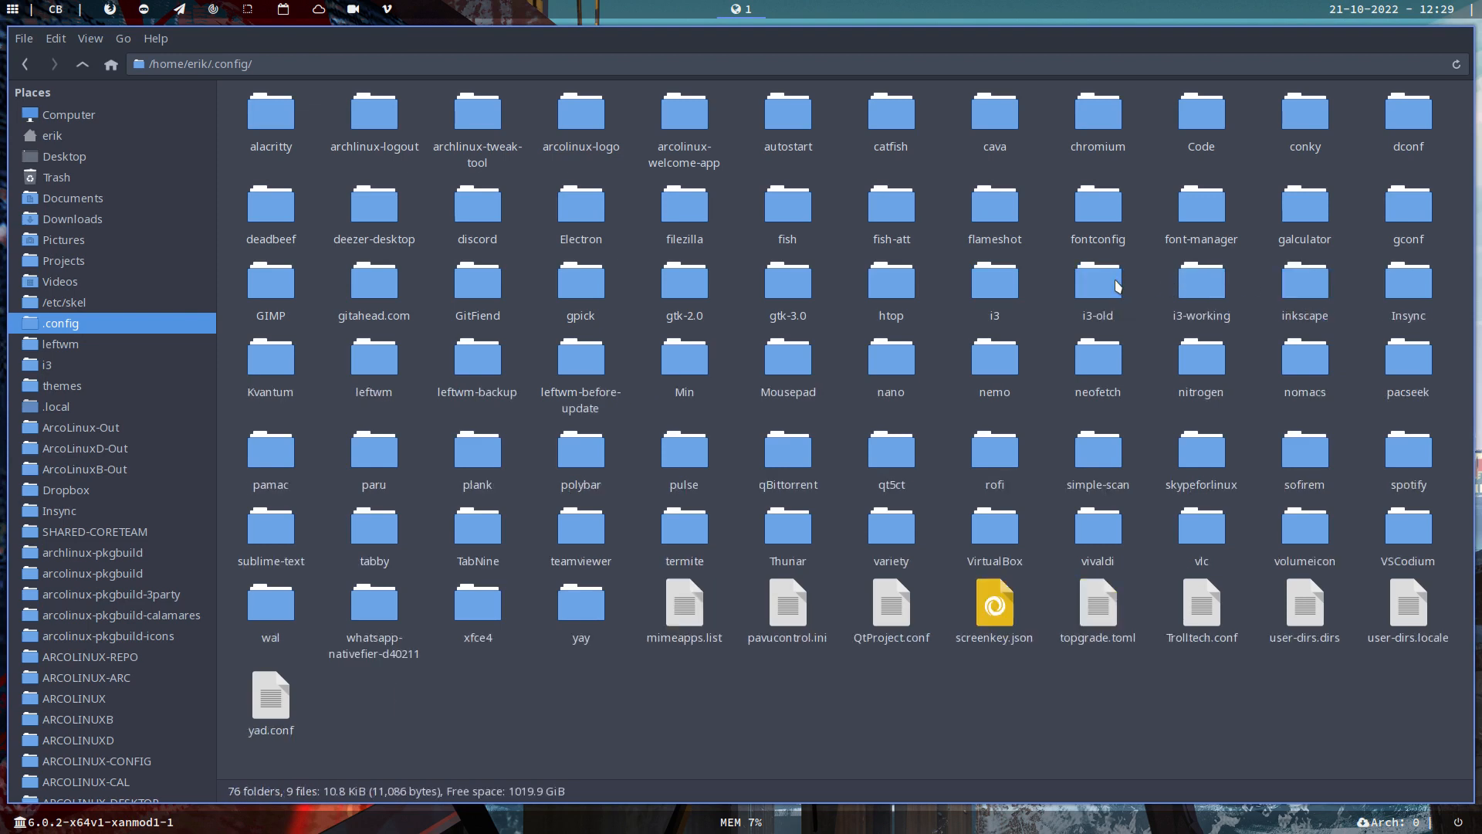
mouse_move(159, 393)
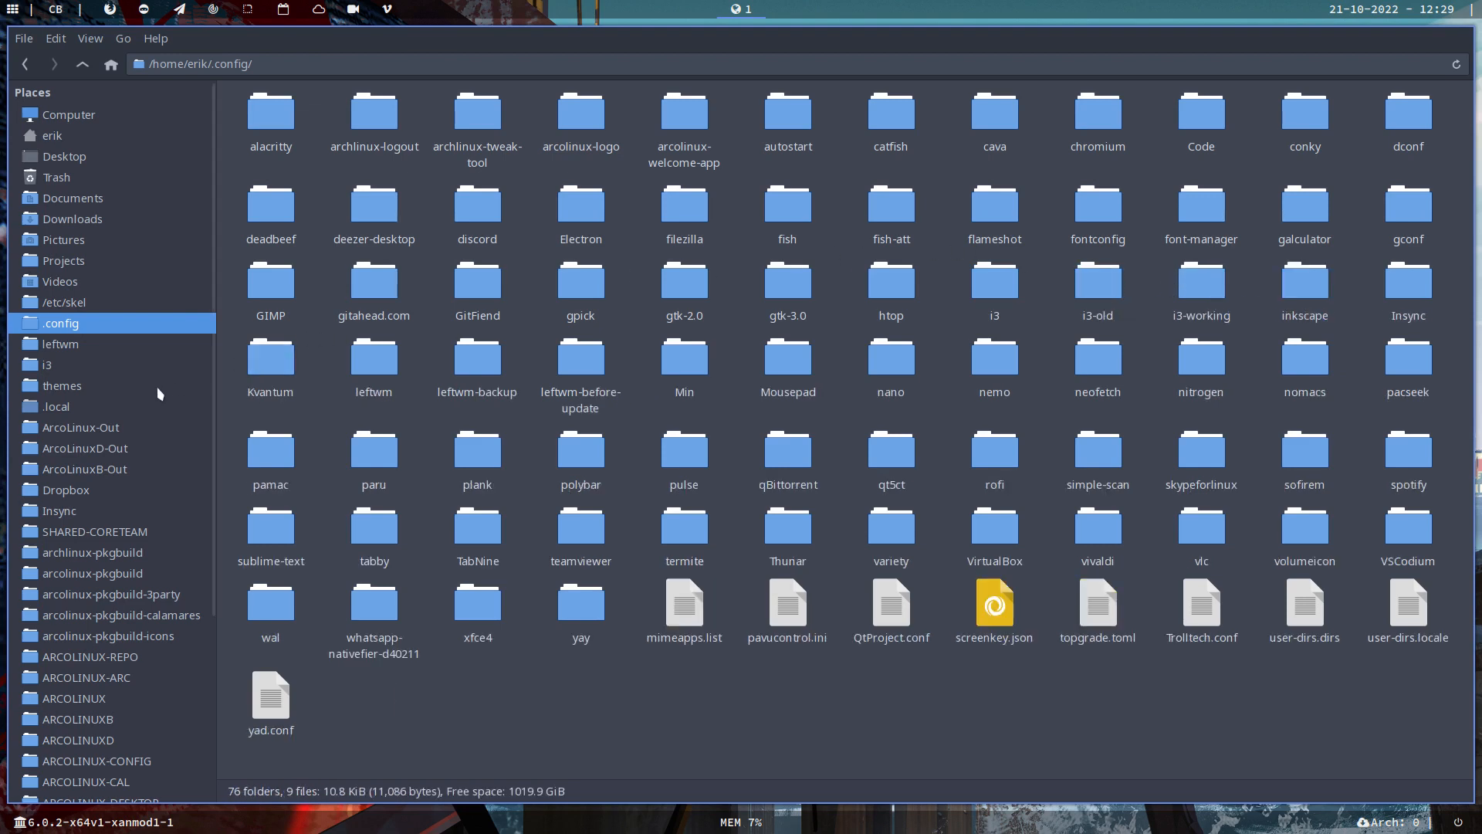
mouse_move(90, 323)
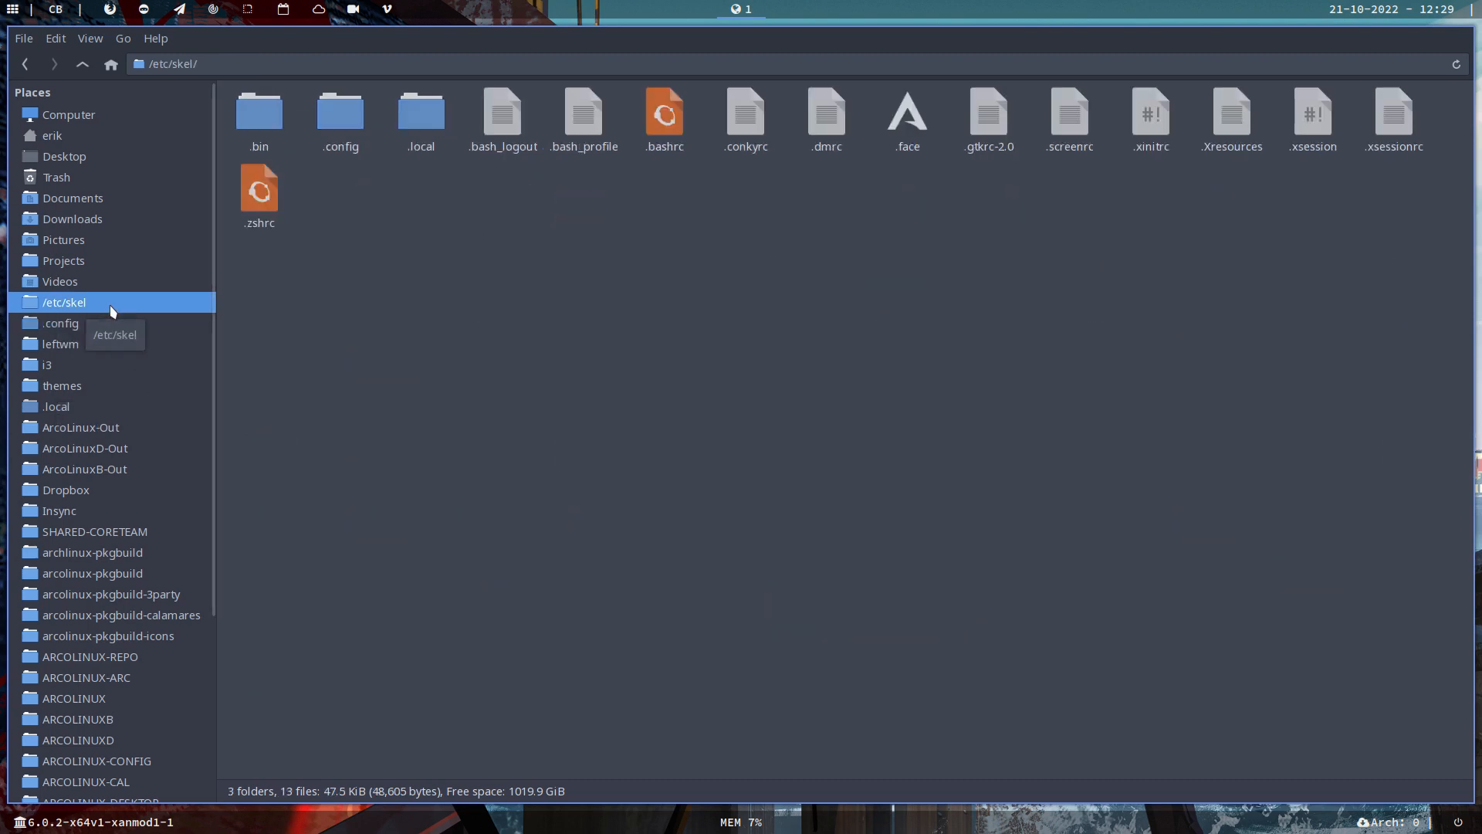
View the default i3 folder in /etc/skel/.config, then return to the home .config
double_click(340, 111)
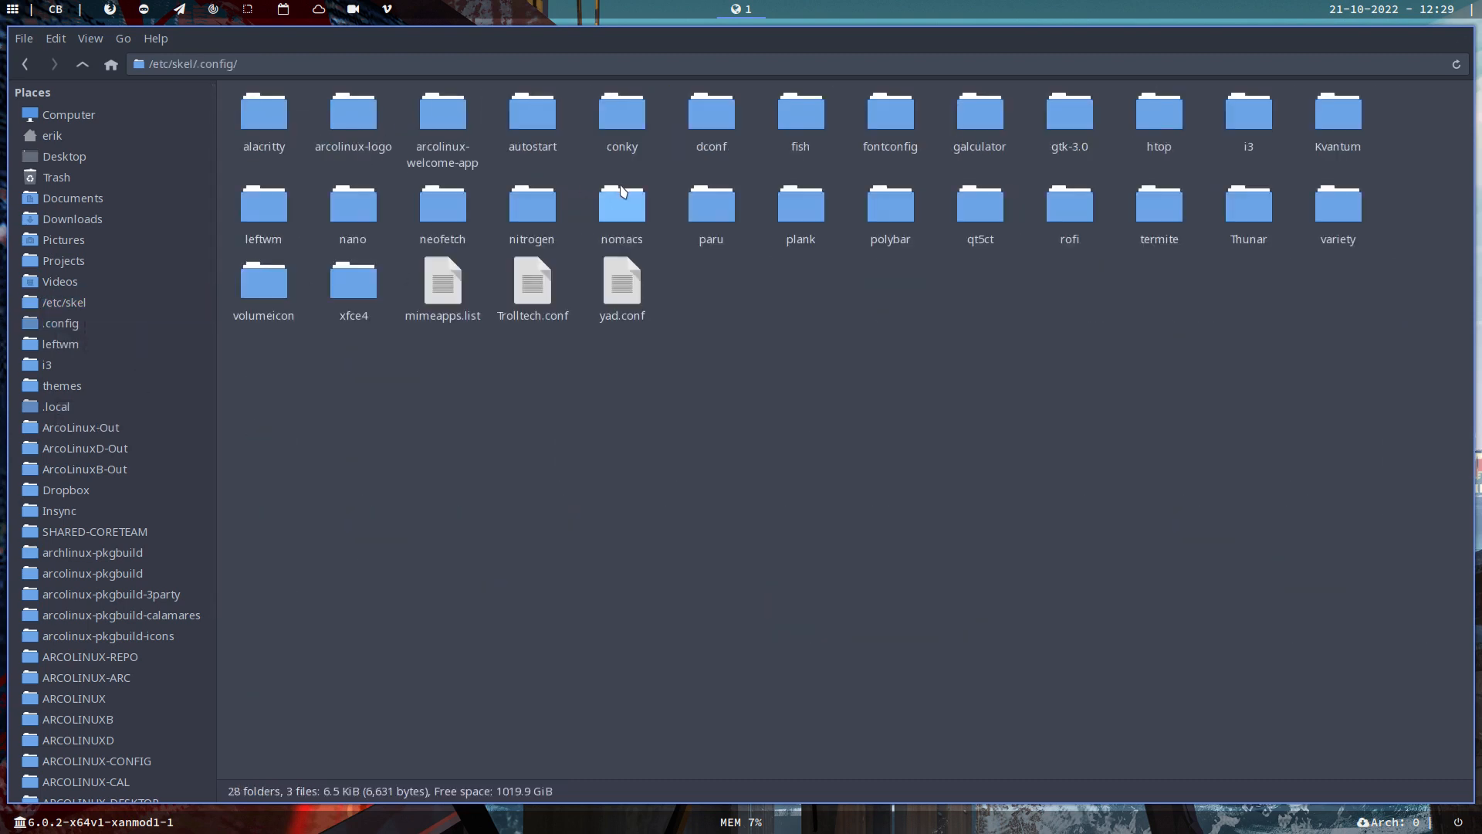
left_click(1248, 111)
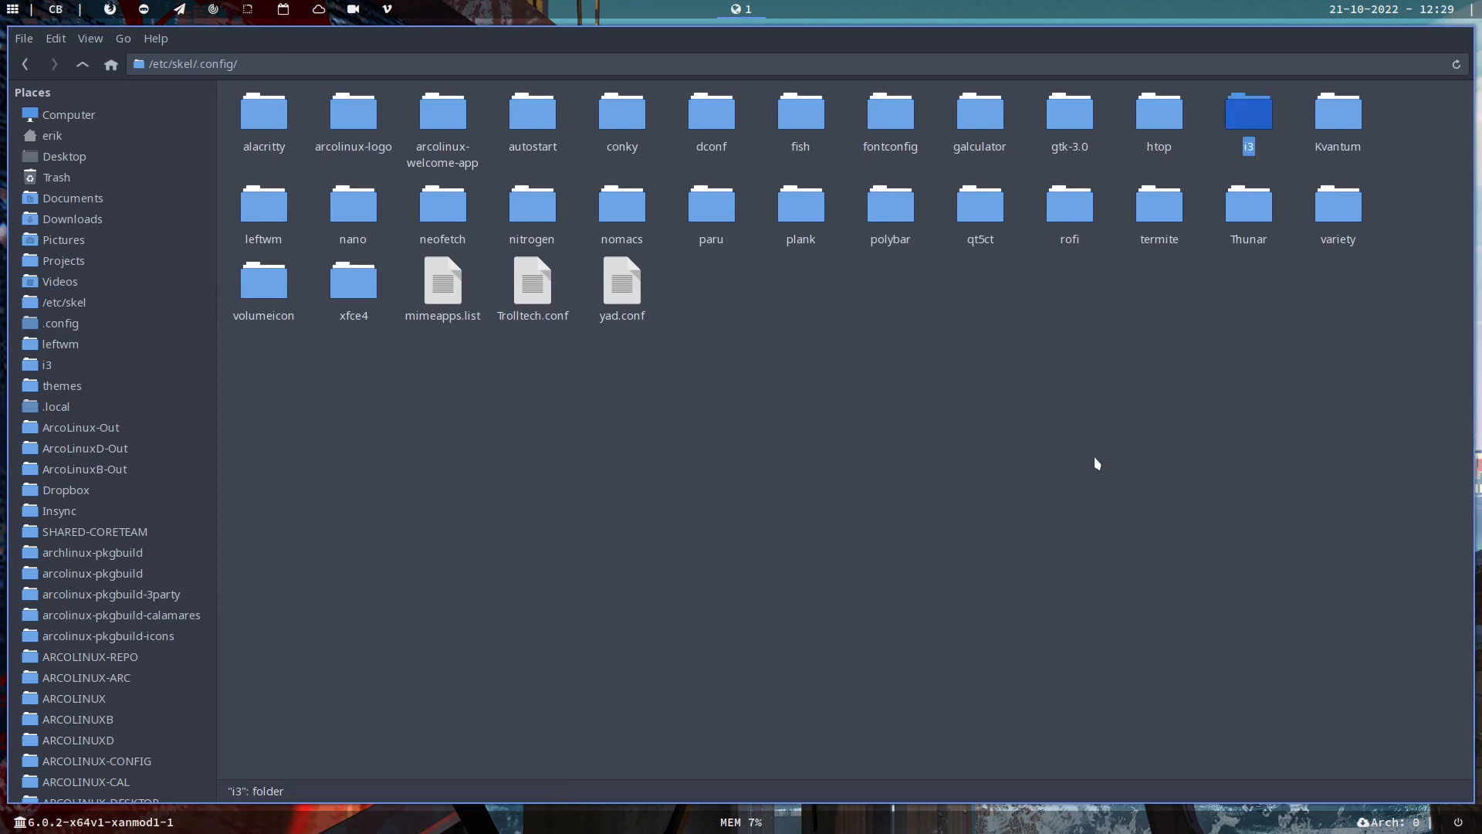
mouse_move(286, 417)
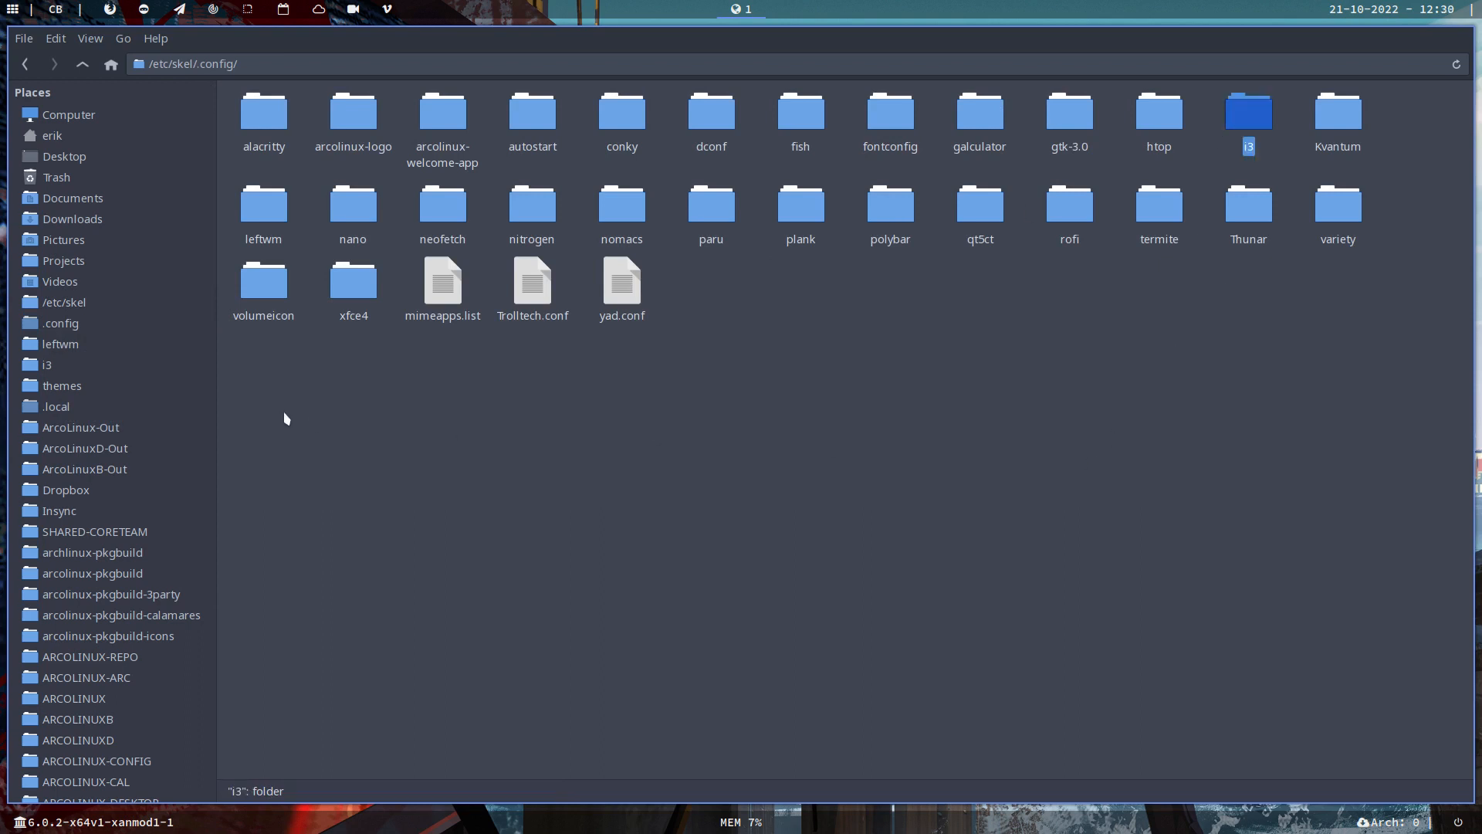
left_click(81, 64)
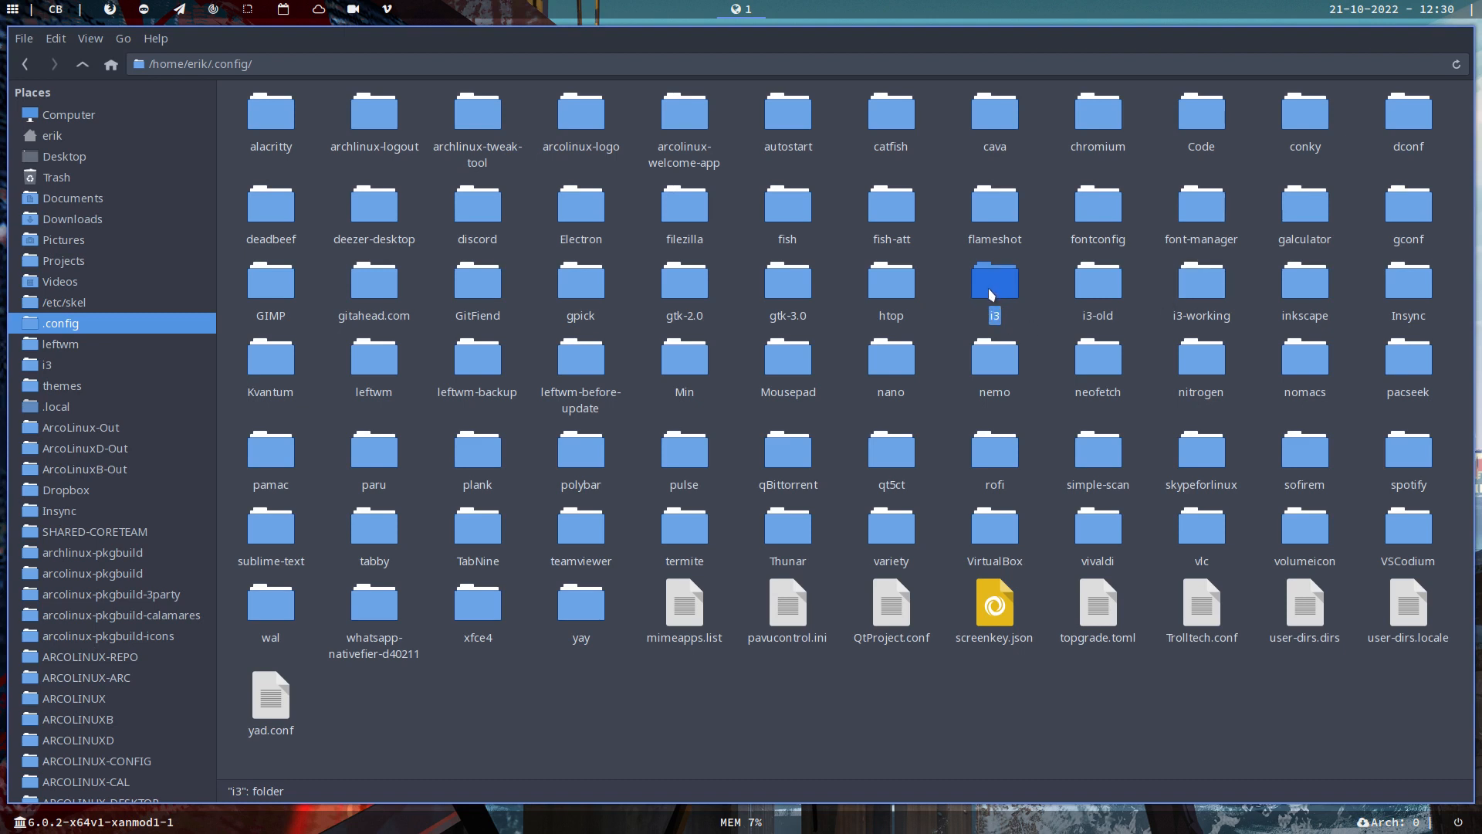
mouse_move(117, 227)
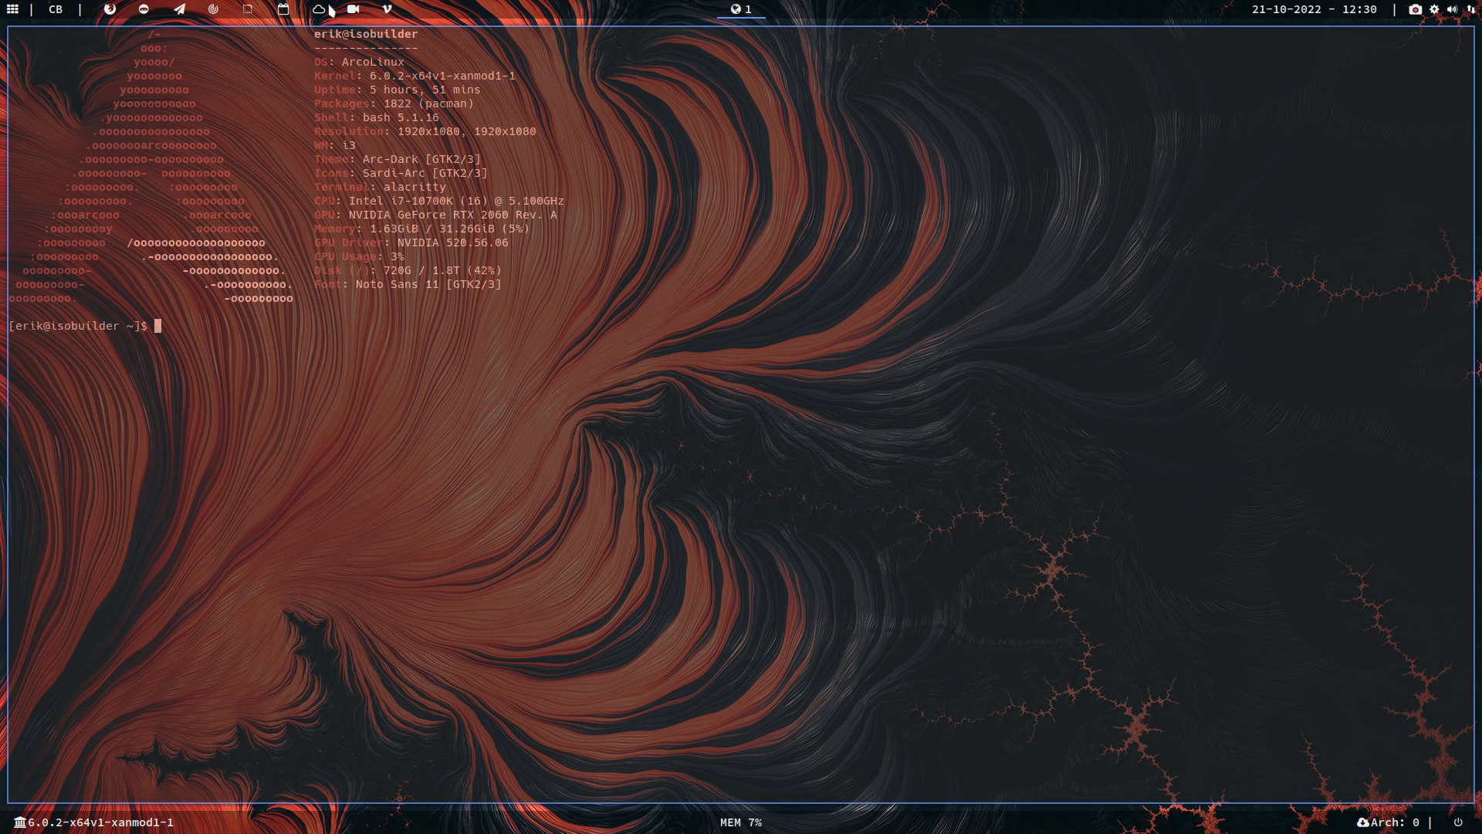
mouse_move(723, 218)
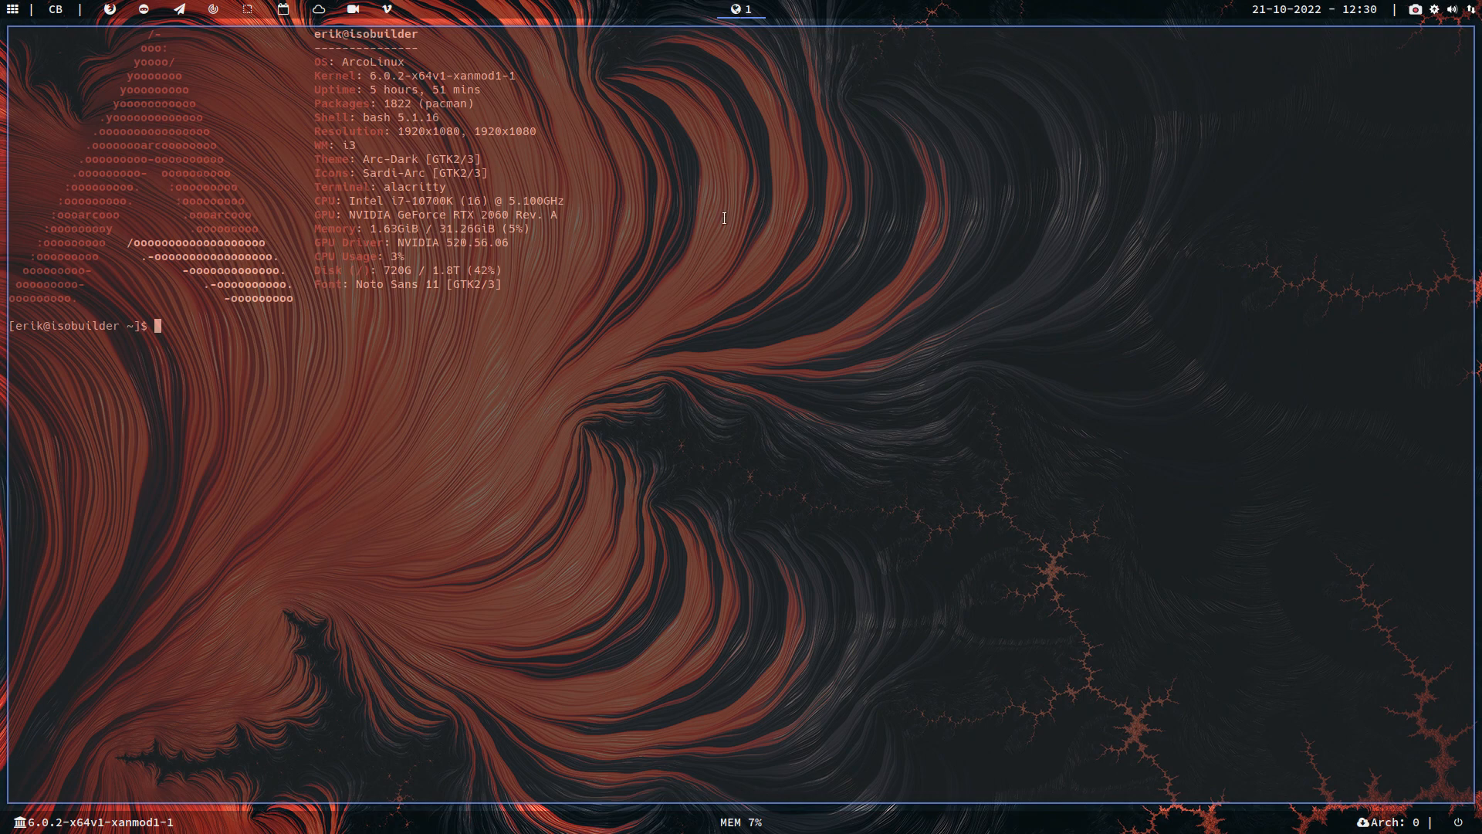
mouse_move(713, 234)
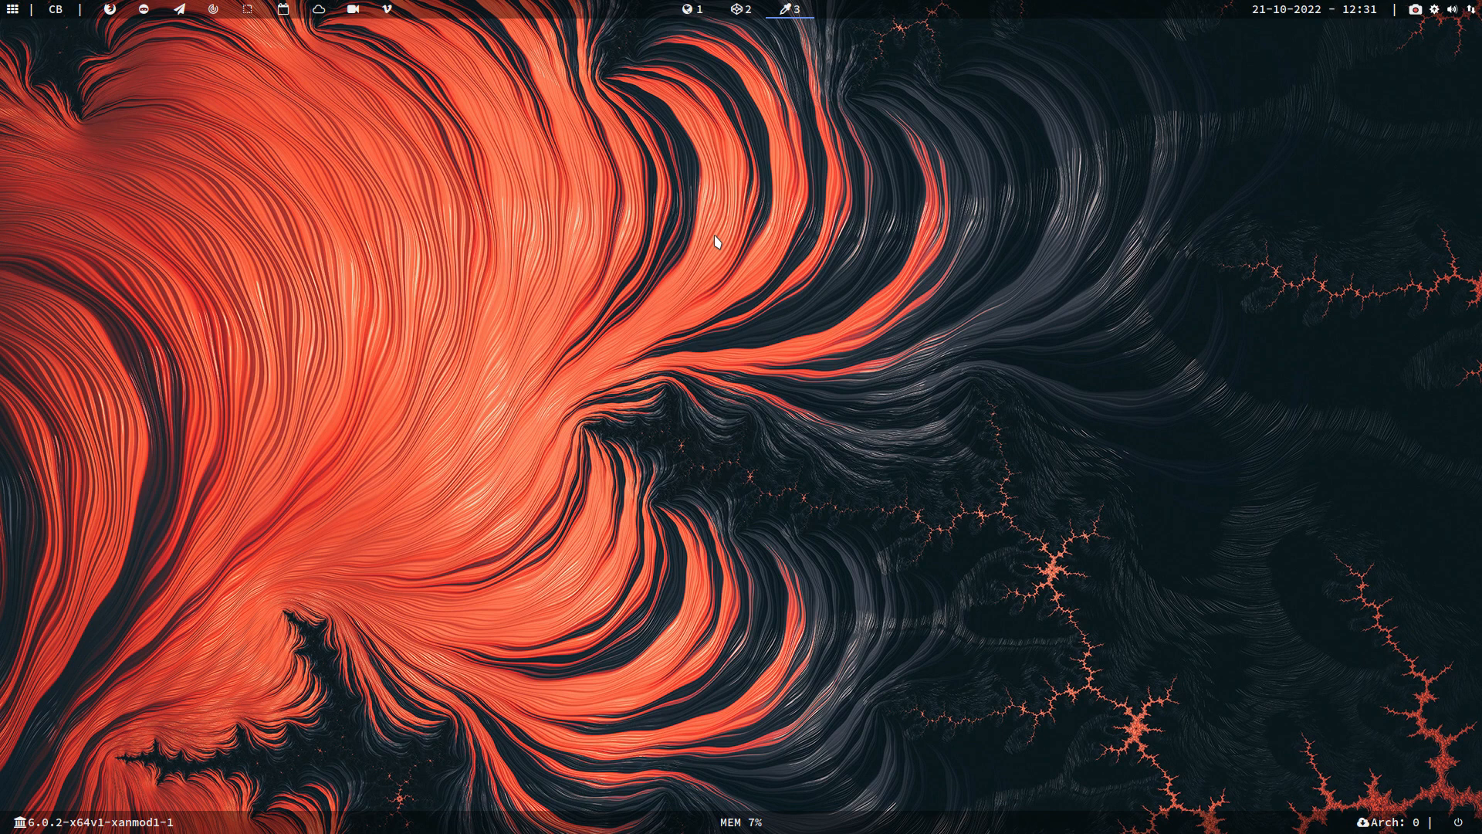
Switch to the workspaces on the i3 bar over the bare fractal wallpaper
left_click(142, 9)
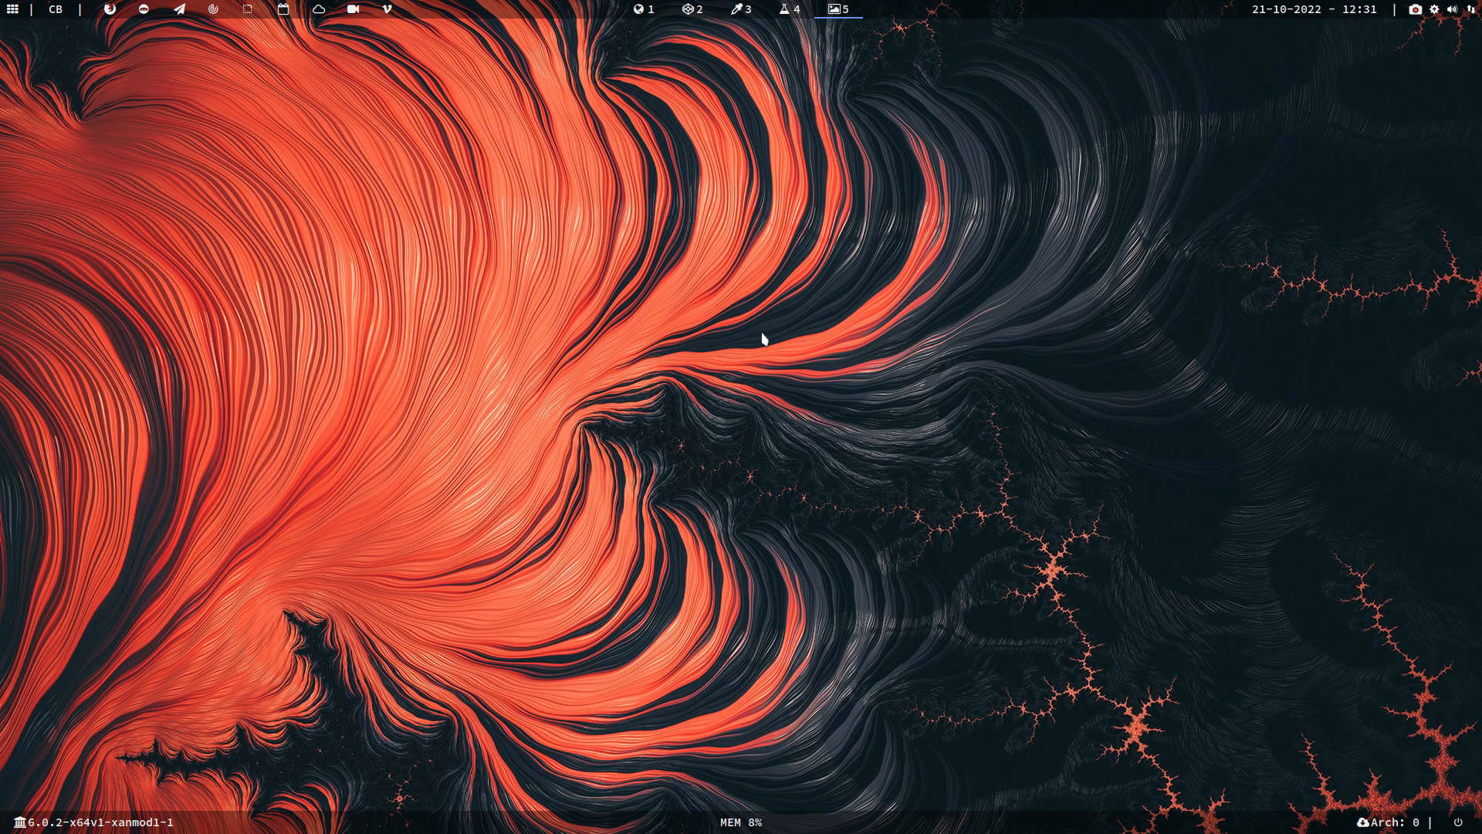
mouse_move(751, 198)
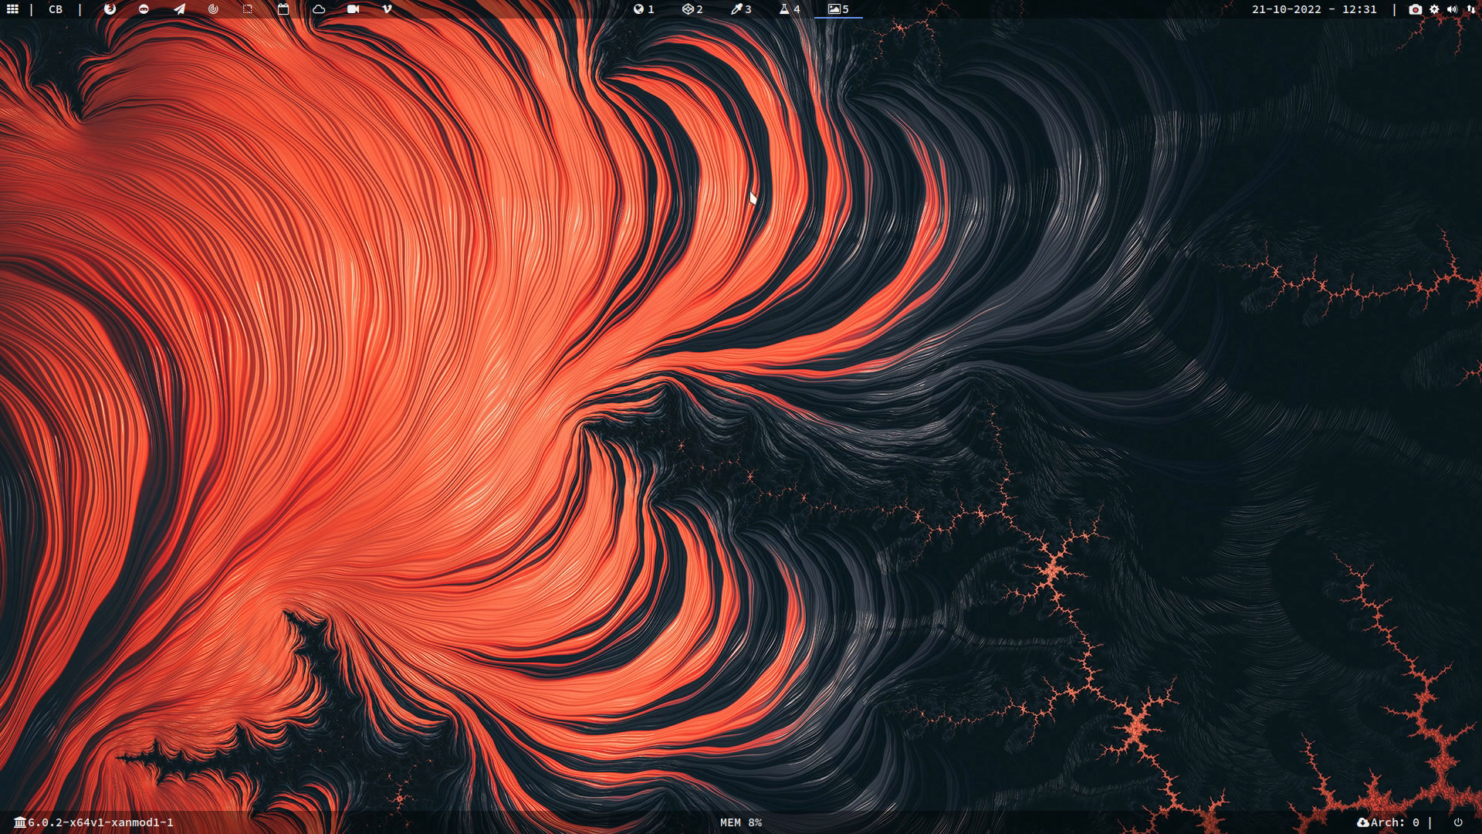
mouse_move(728, 278)
type("ar")
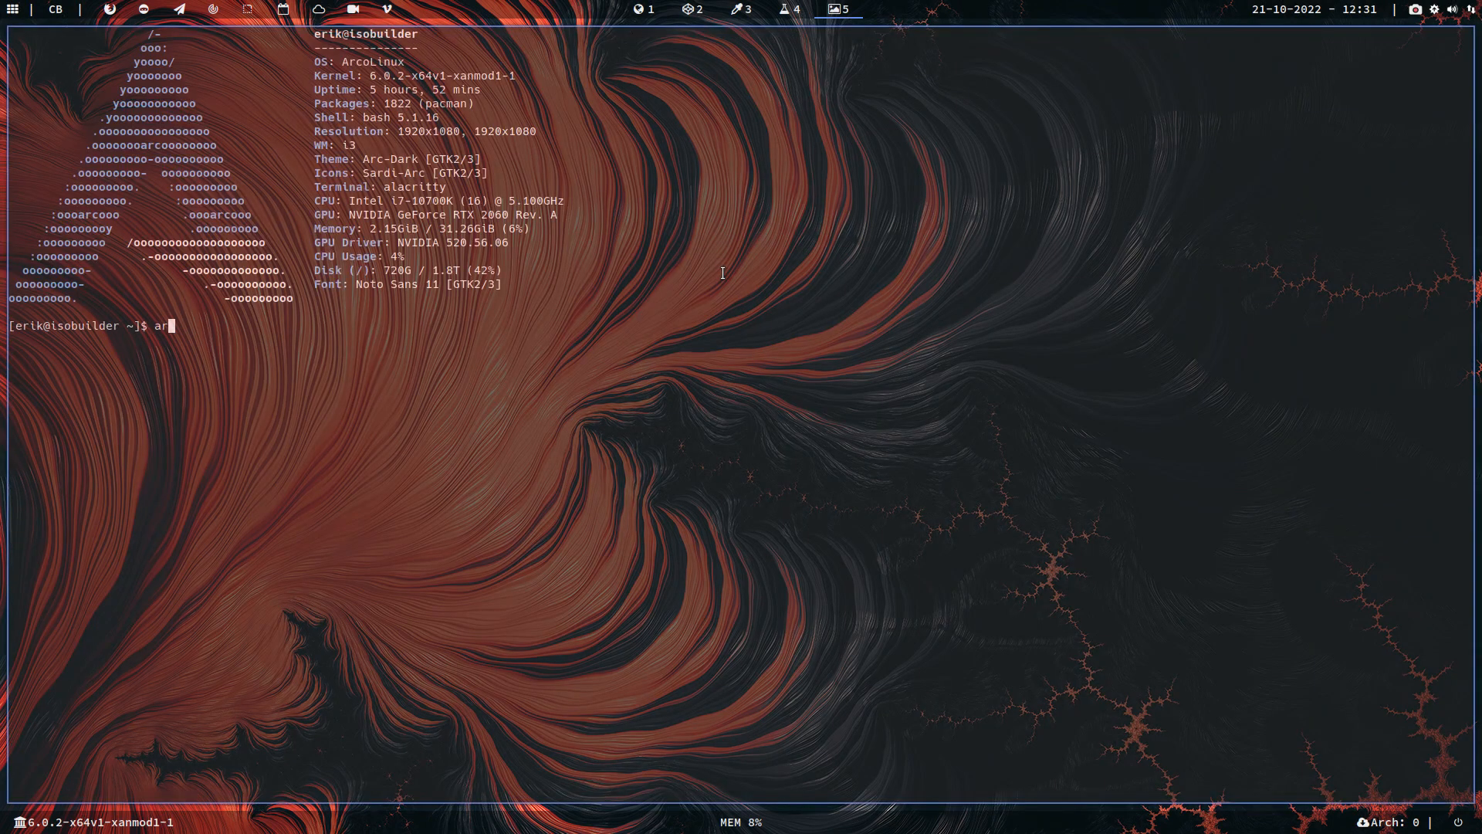
Launch arandr showing HDMI-0 and DP-0, then open ~/.config/i3 in Thunar
key("Return")
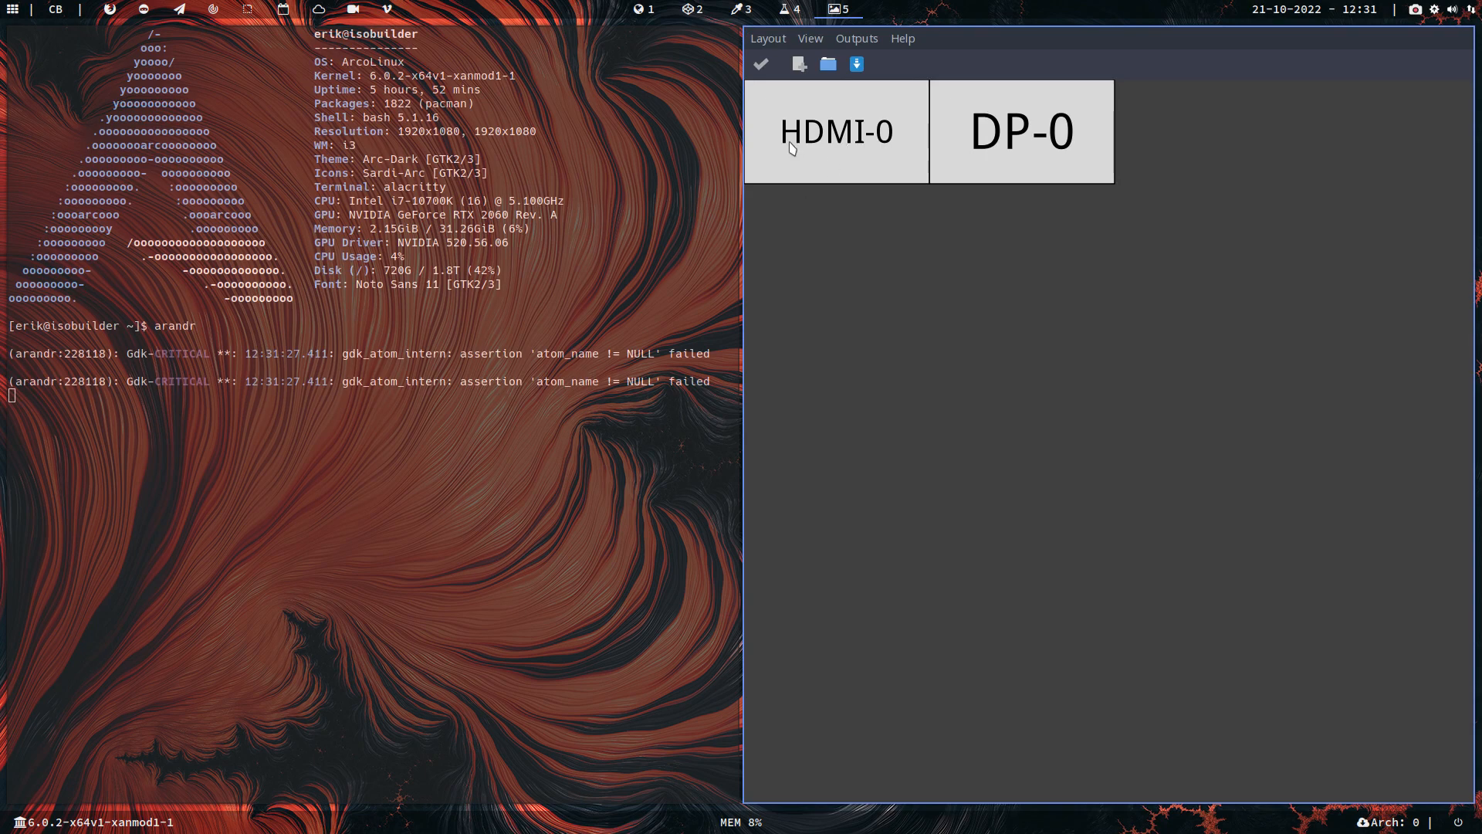
mouse_move(833, 152)
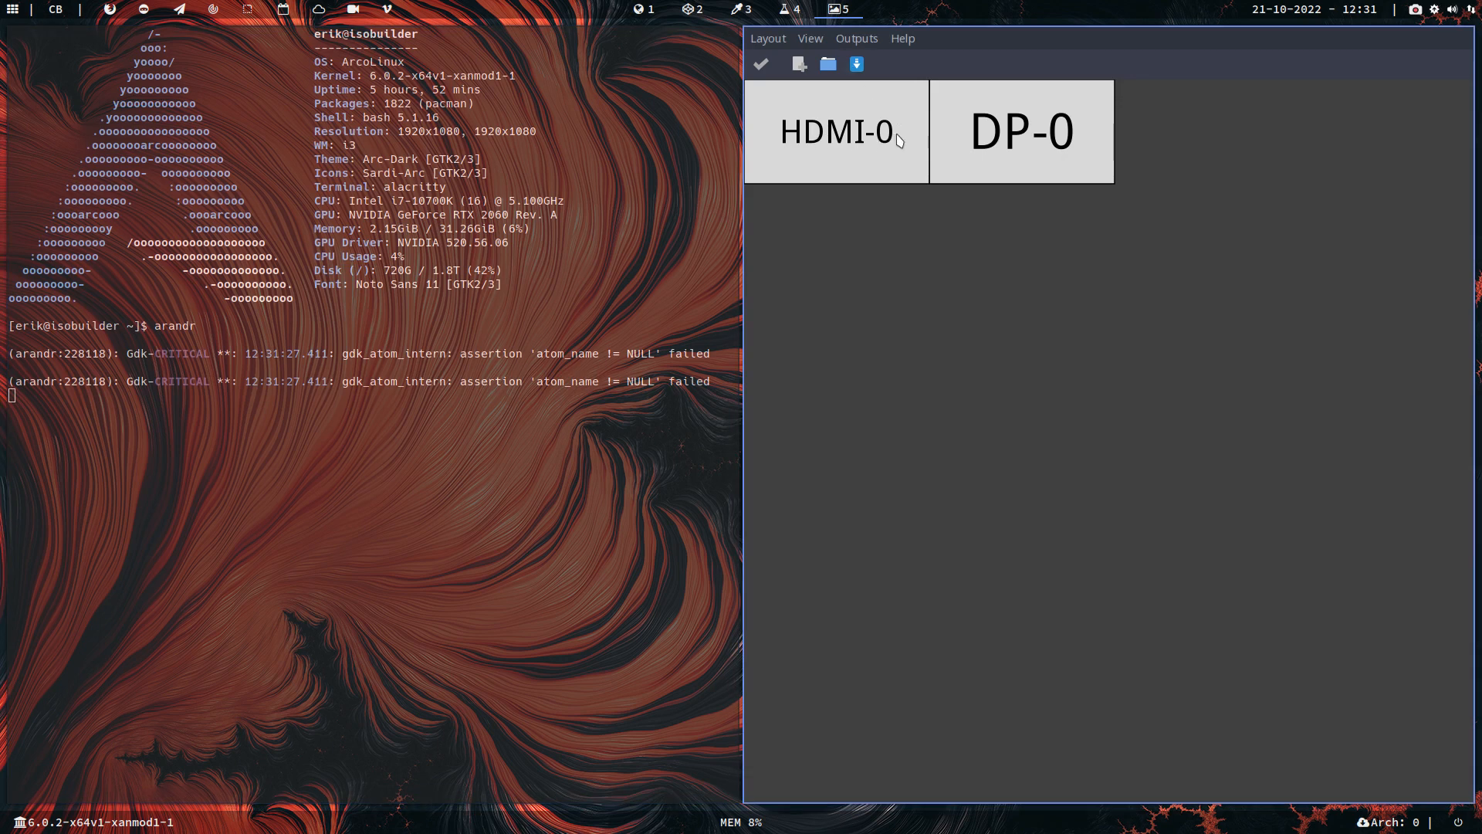
mouse_move(1162, 139)
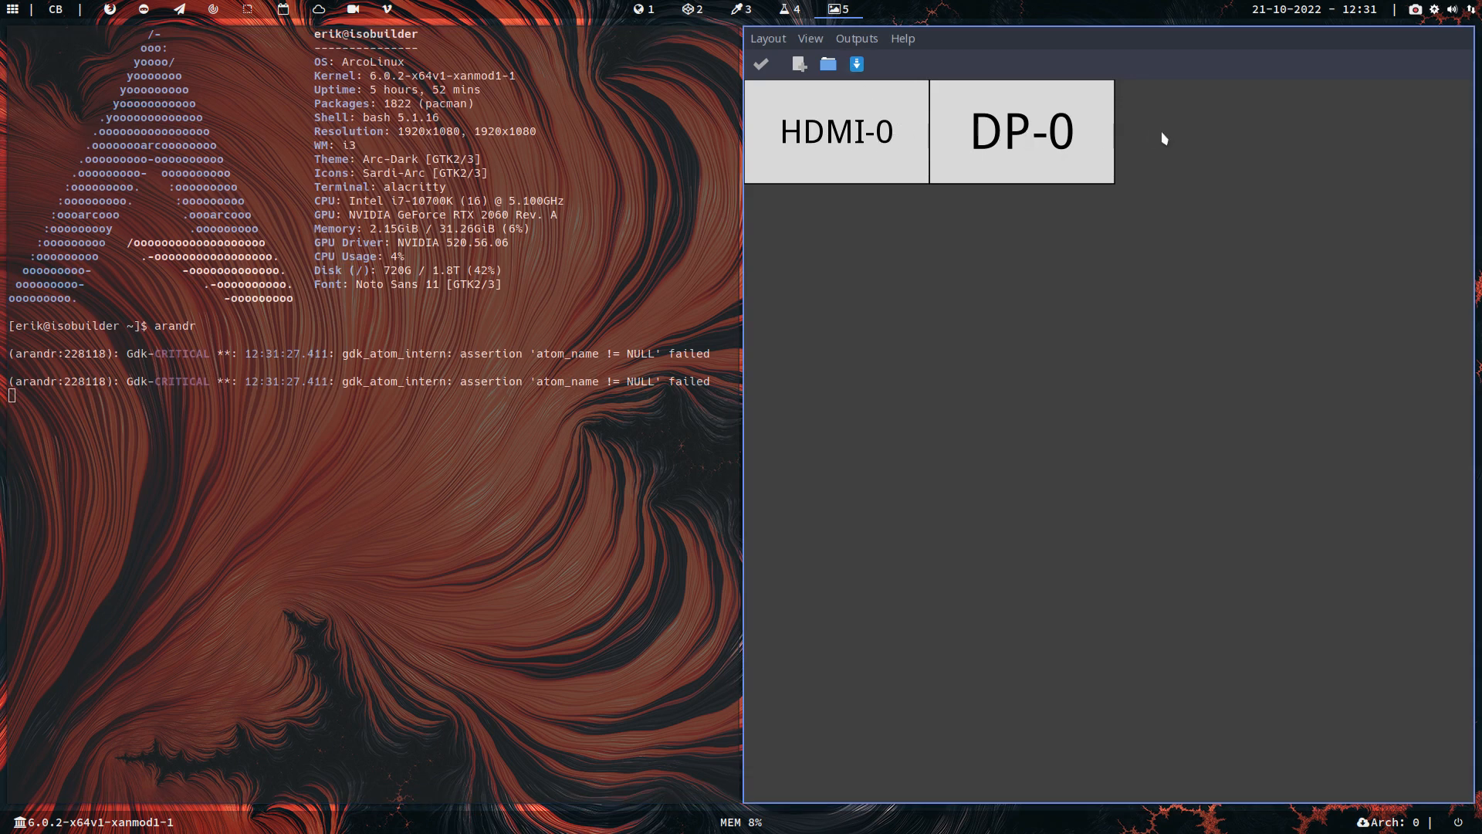
mouse_move(1124, 139)
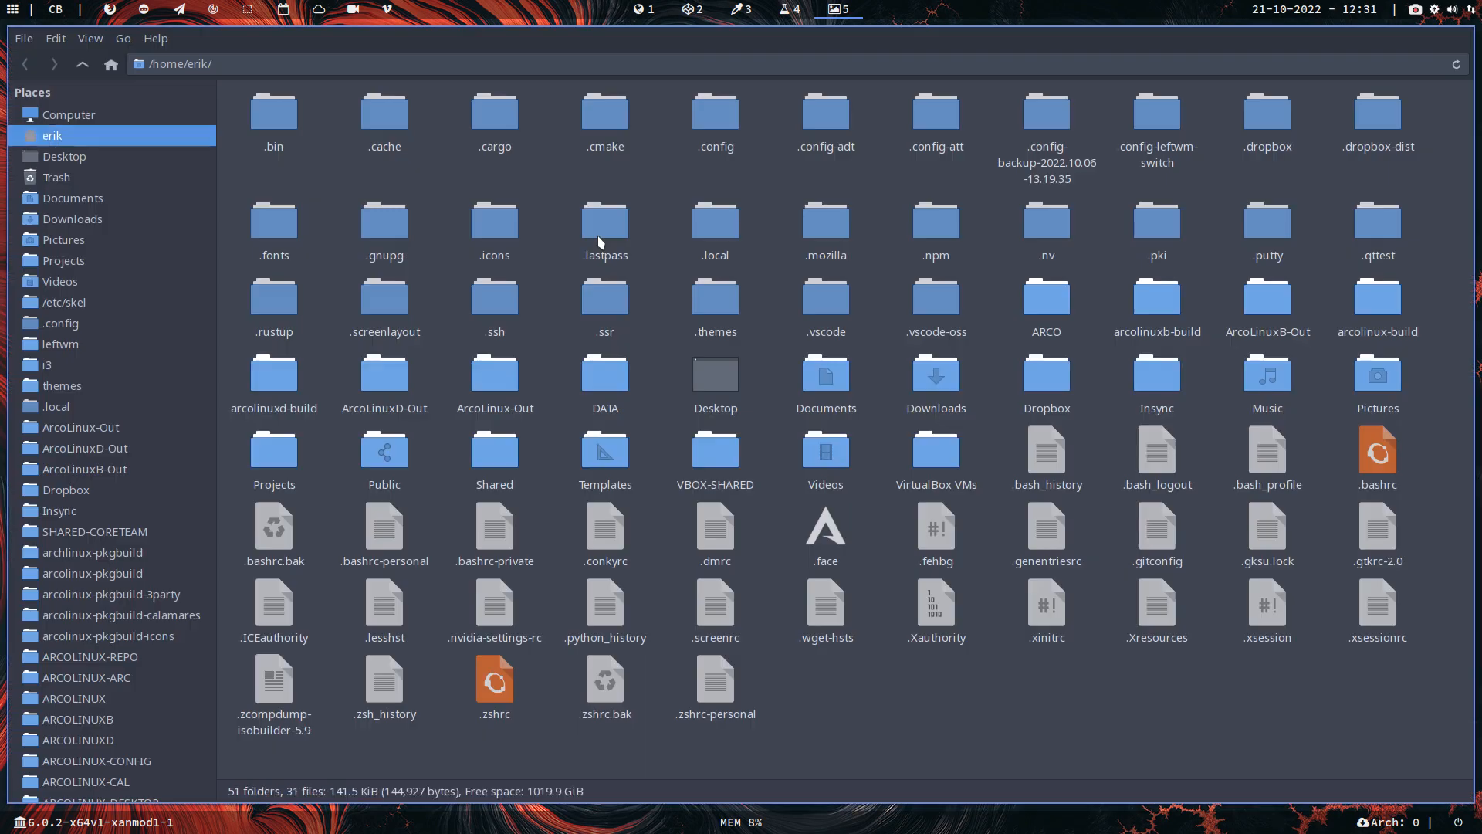
mouse_move(542, 188)
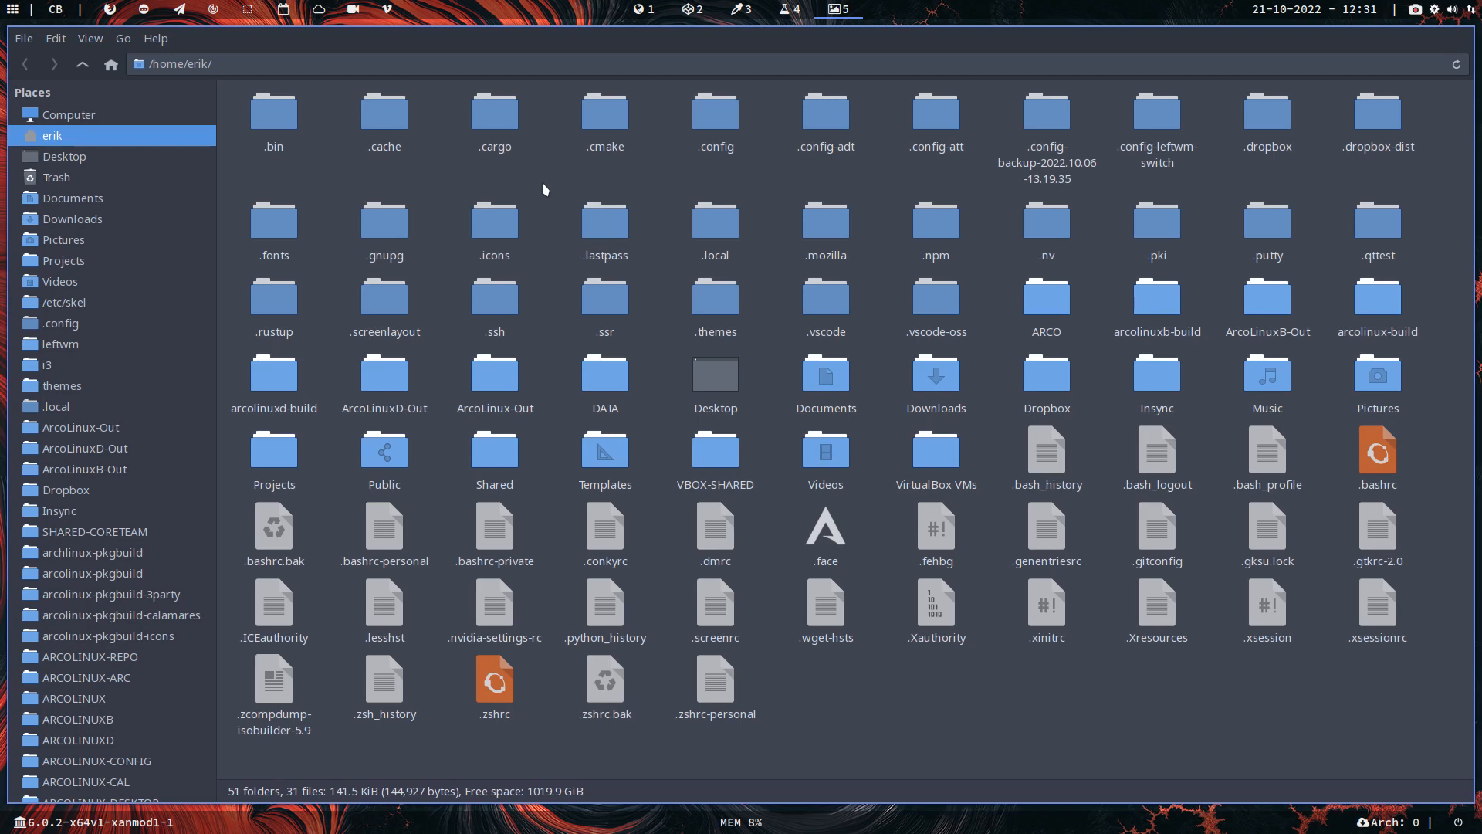
mouse_move(676, 159)
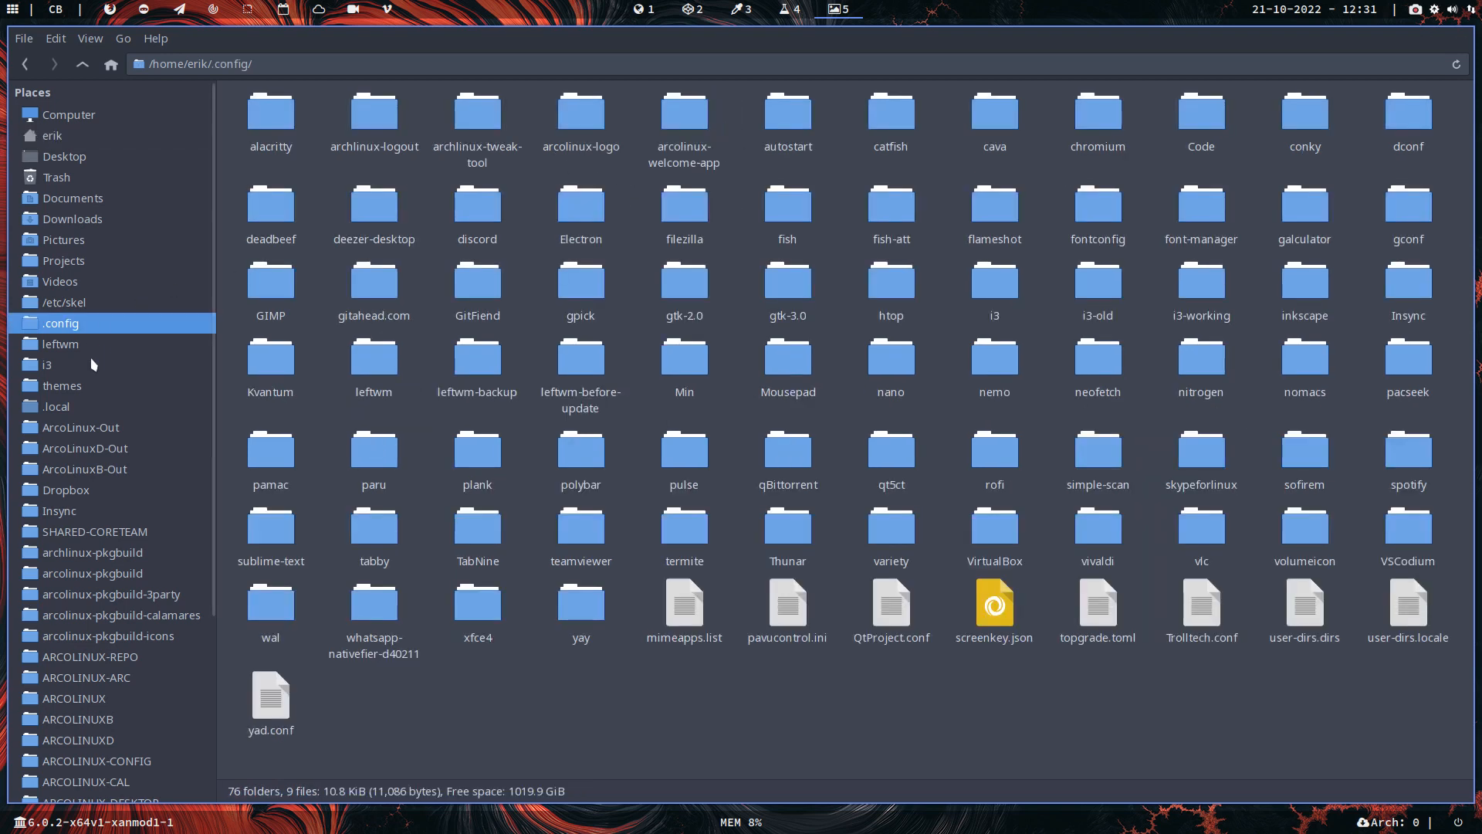
double_click(47, 364)
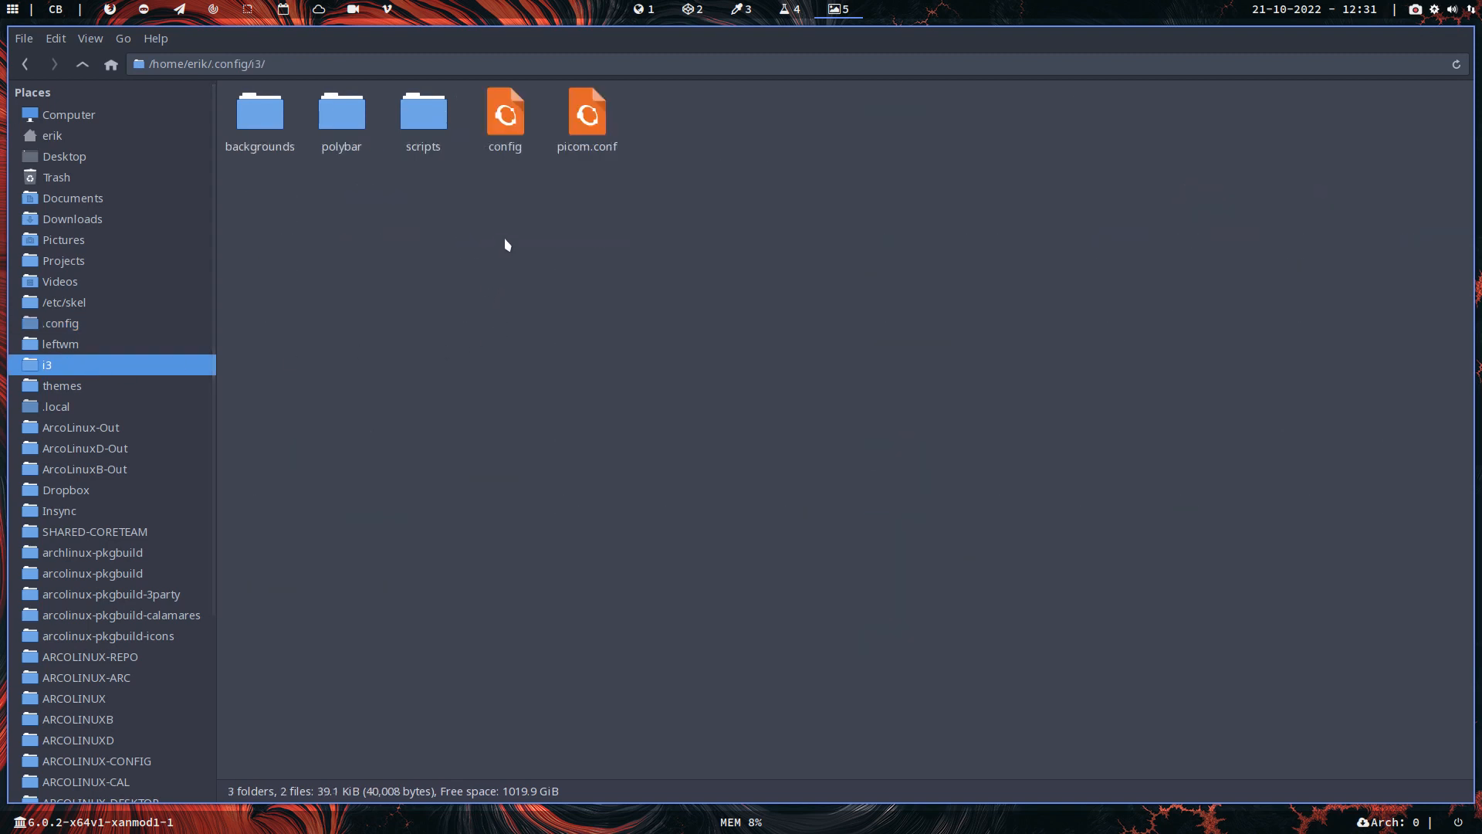
Open the i3 config in Sublime Text and read the commented unclutter section at line 754
left_click(505, 114)
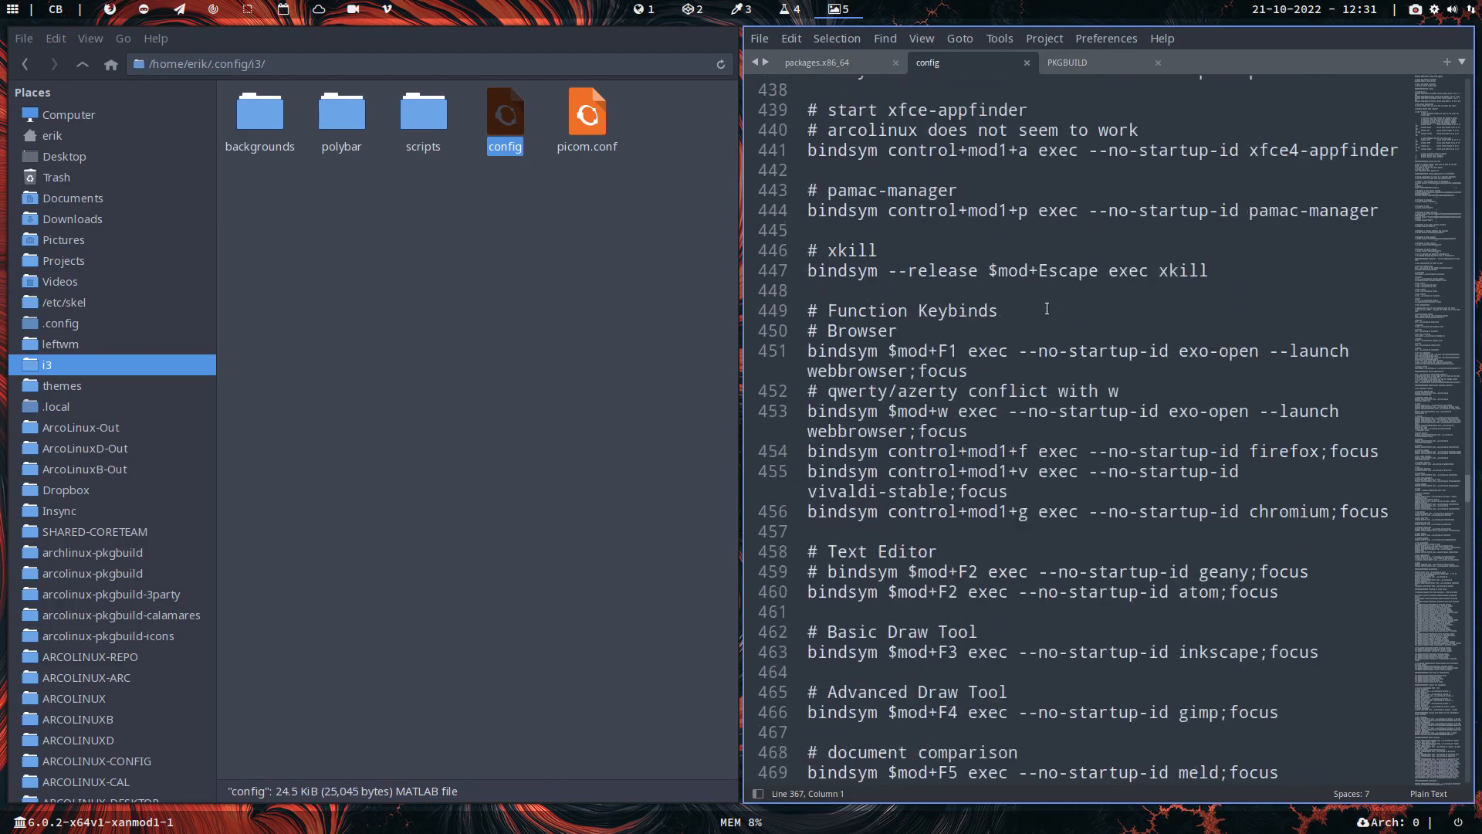
scroll("down", 3)
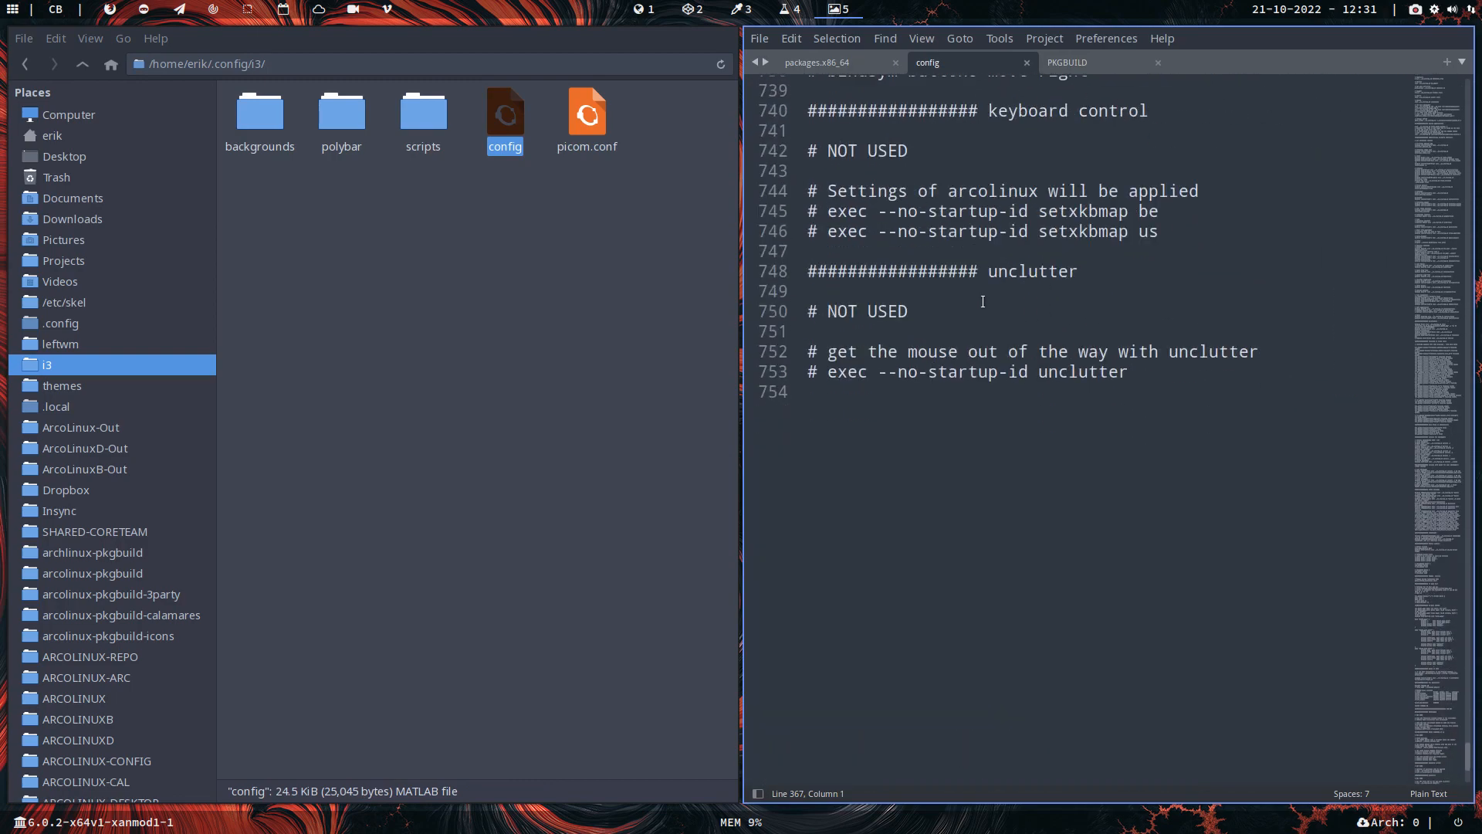
left_click_drag(815, 250, 1127, 372)
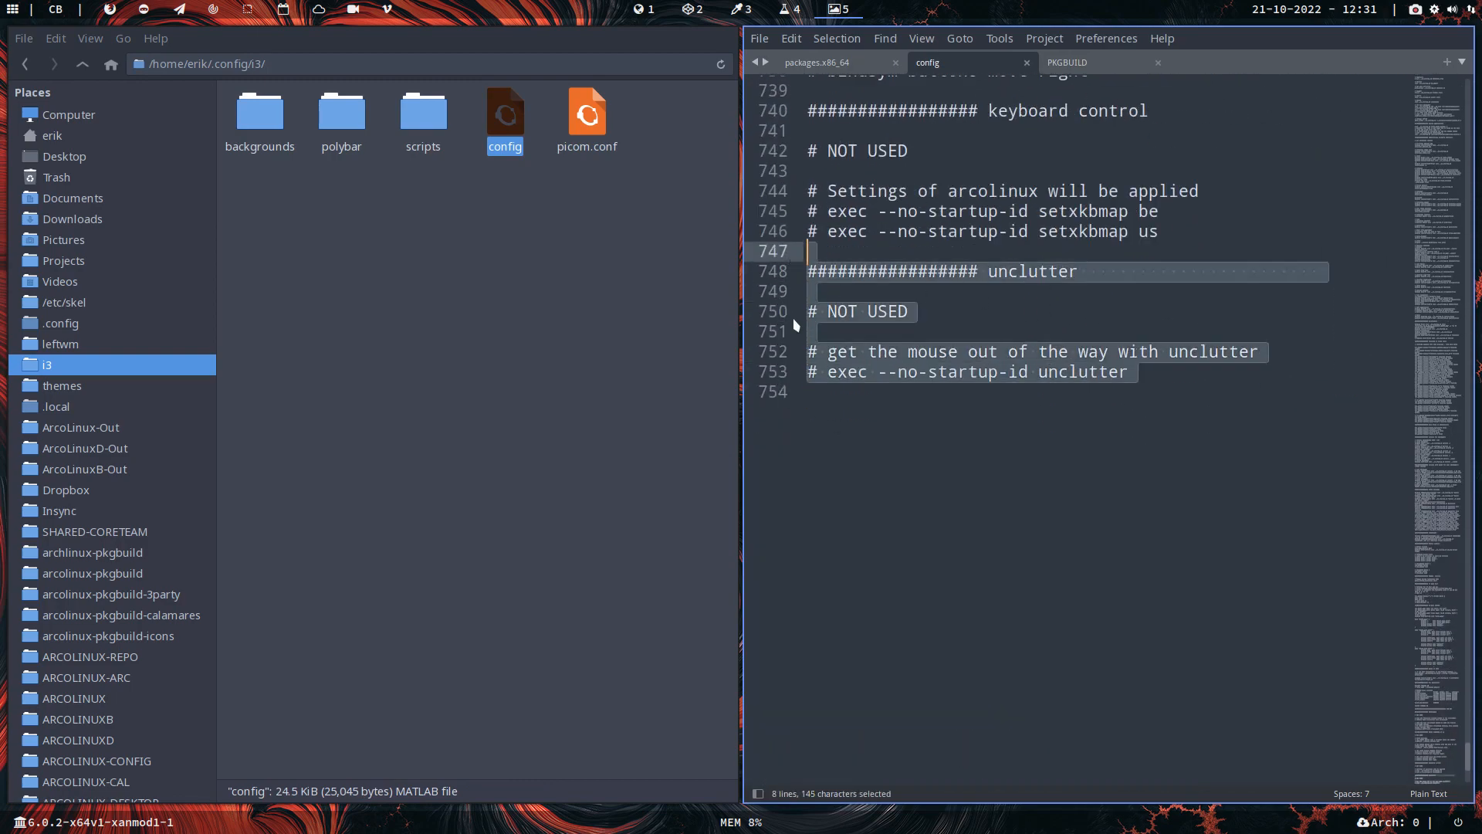
left_click(817, 413)
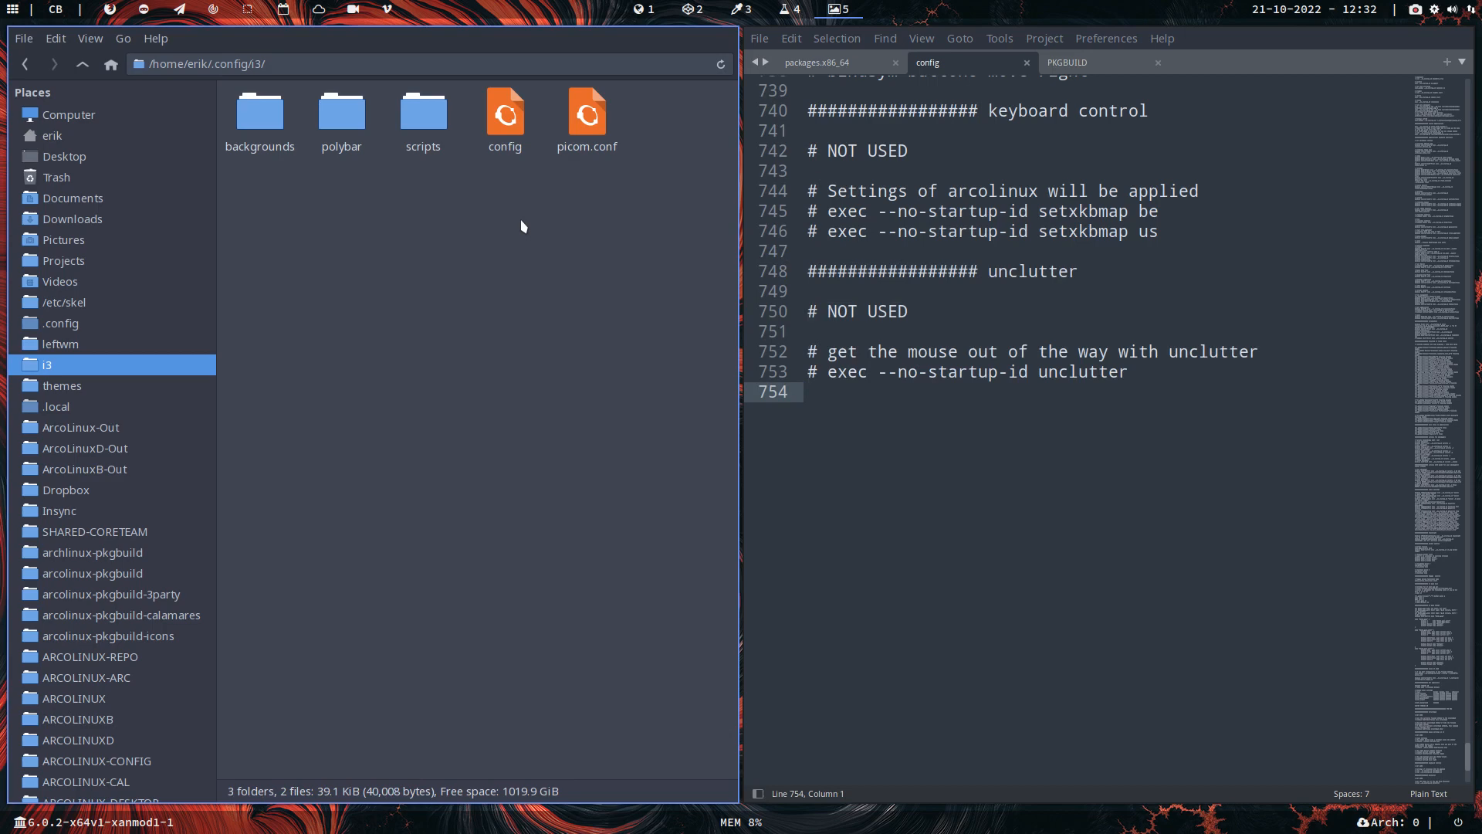
Look inside the i3 polybar folder, then select the separate polybar folder in ~/.config
left_click(505, 113)
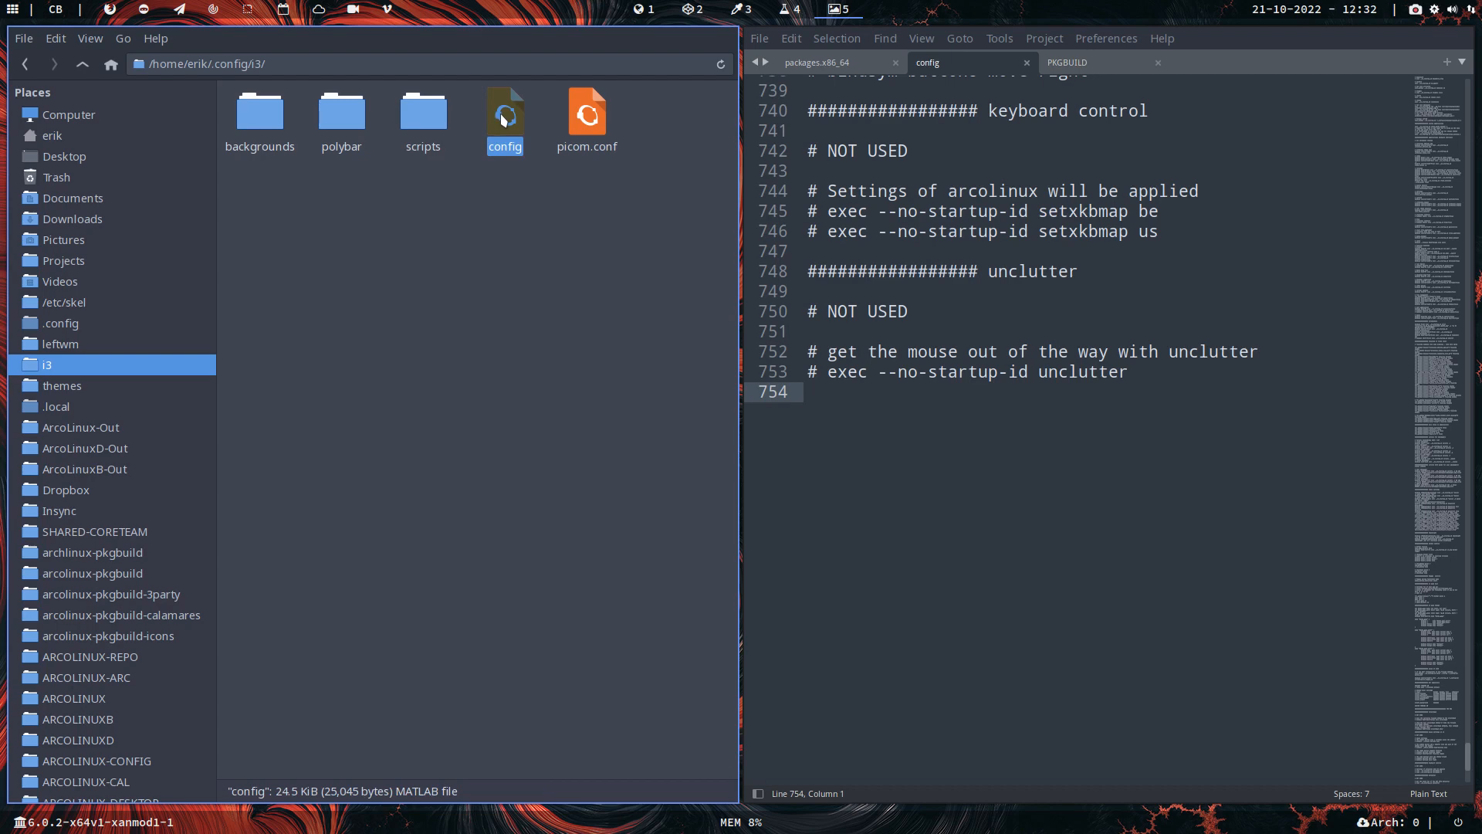
left_click(341, 114)
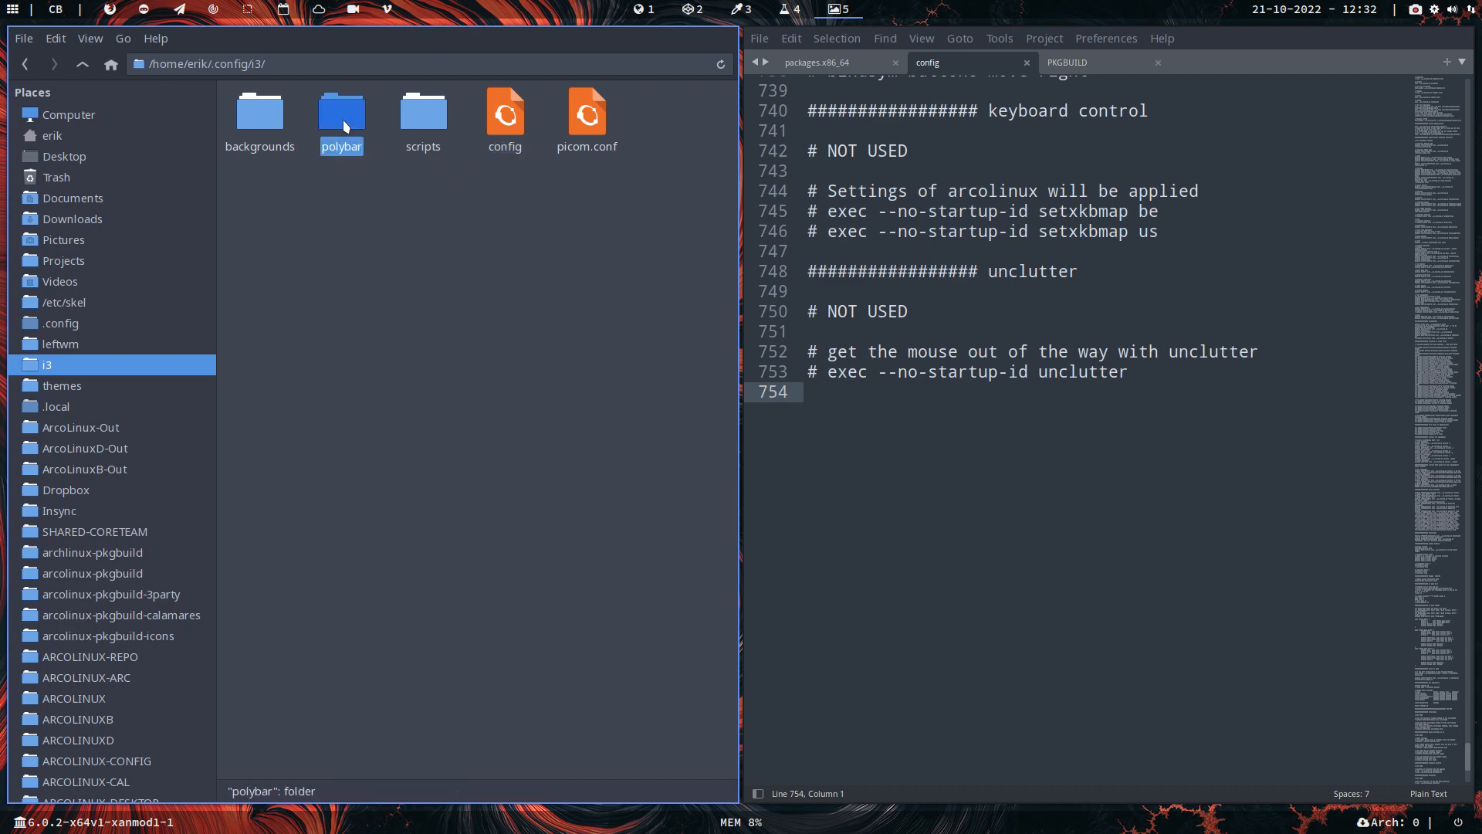
double_click(341, 113)
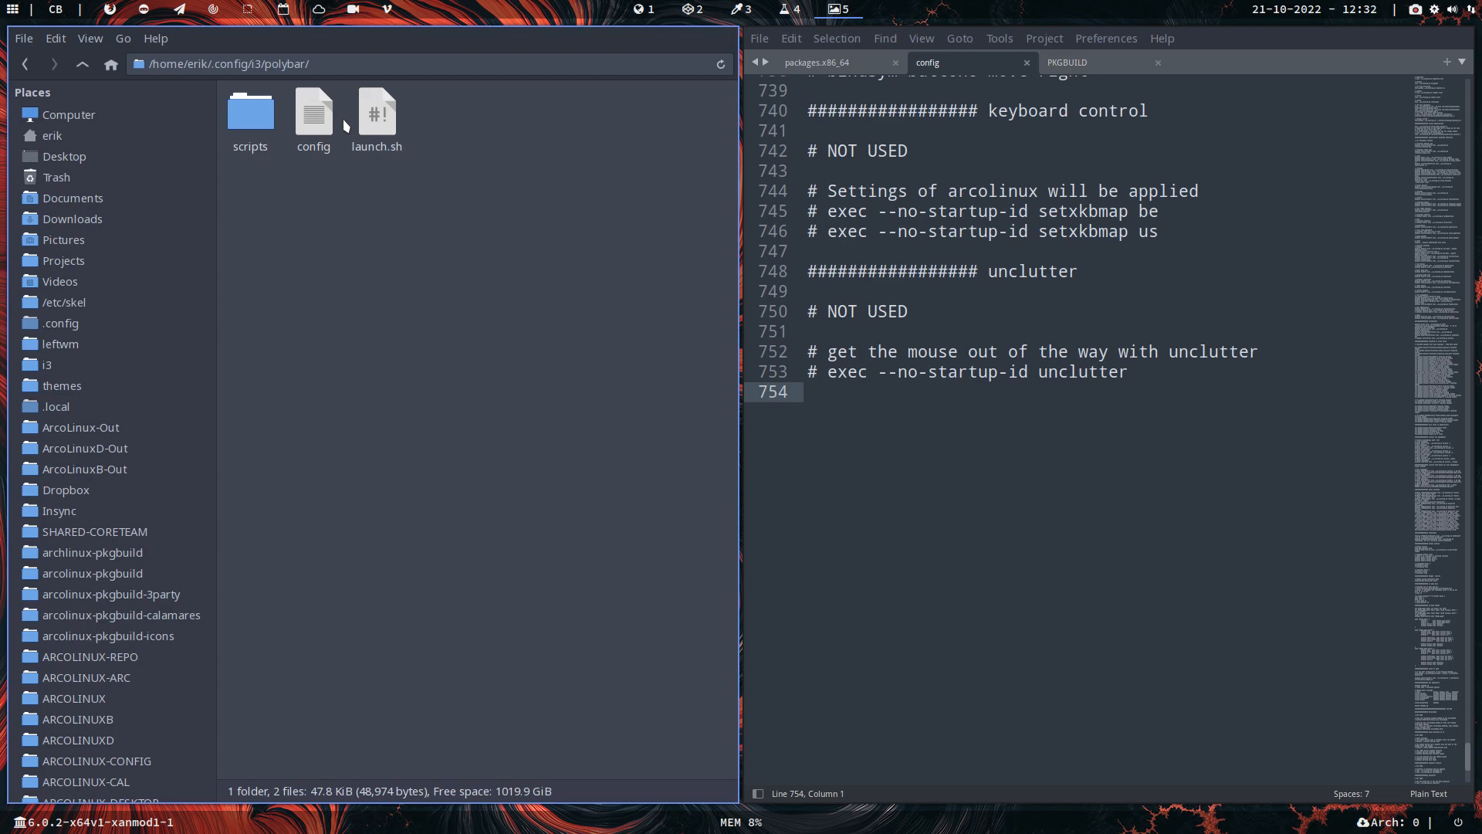
mouse_move(173, 109)
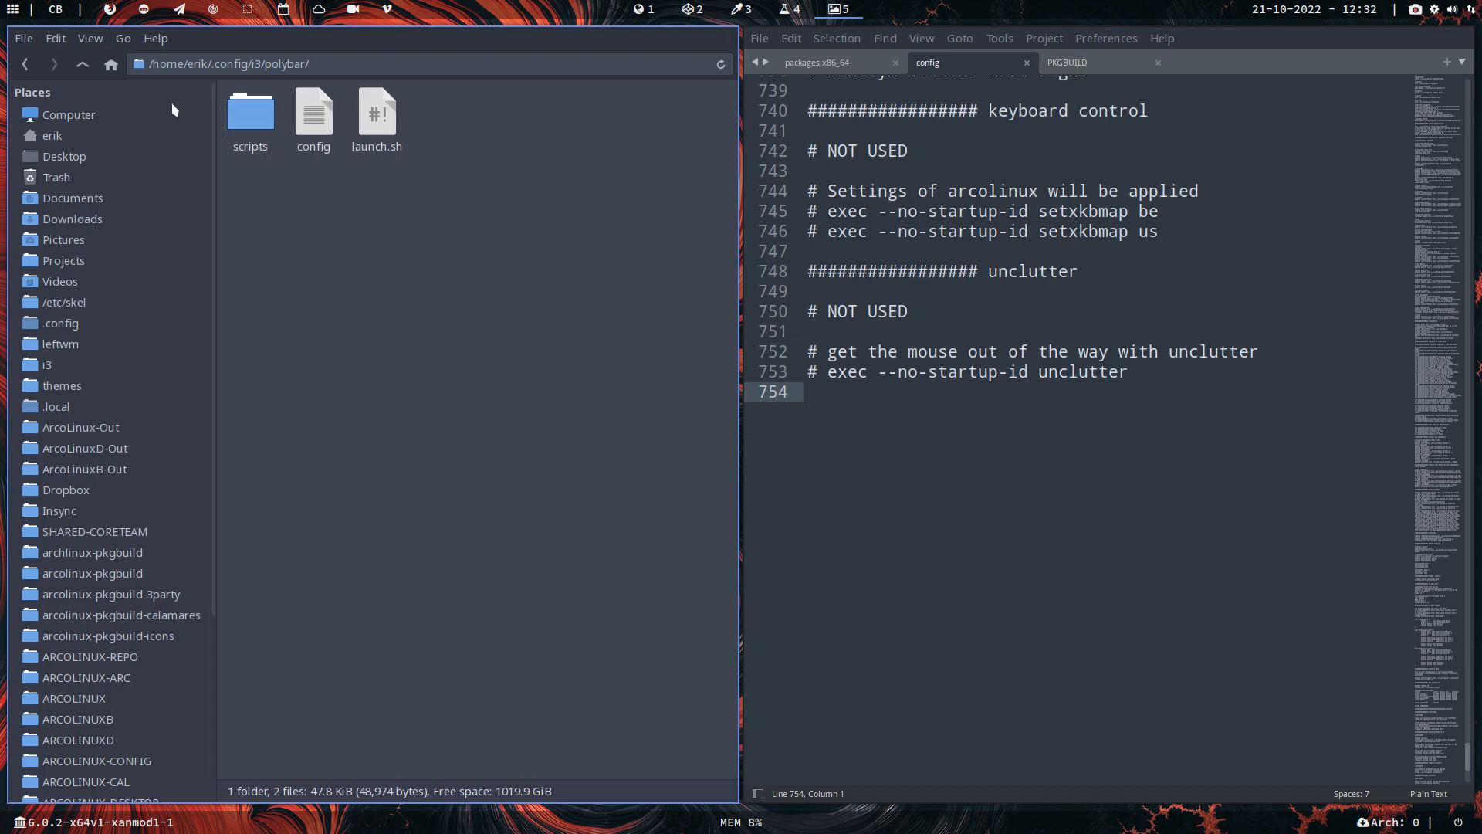
left_click(81, 64)
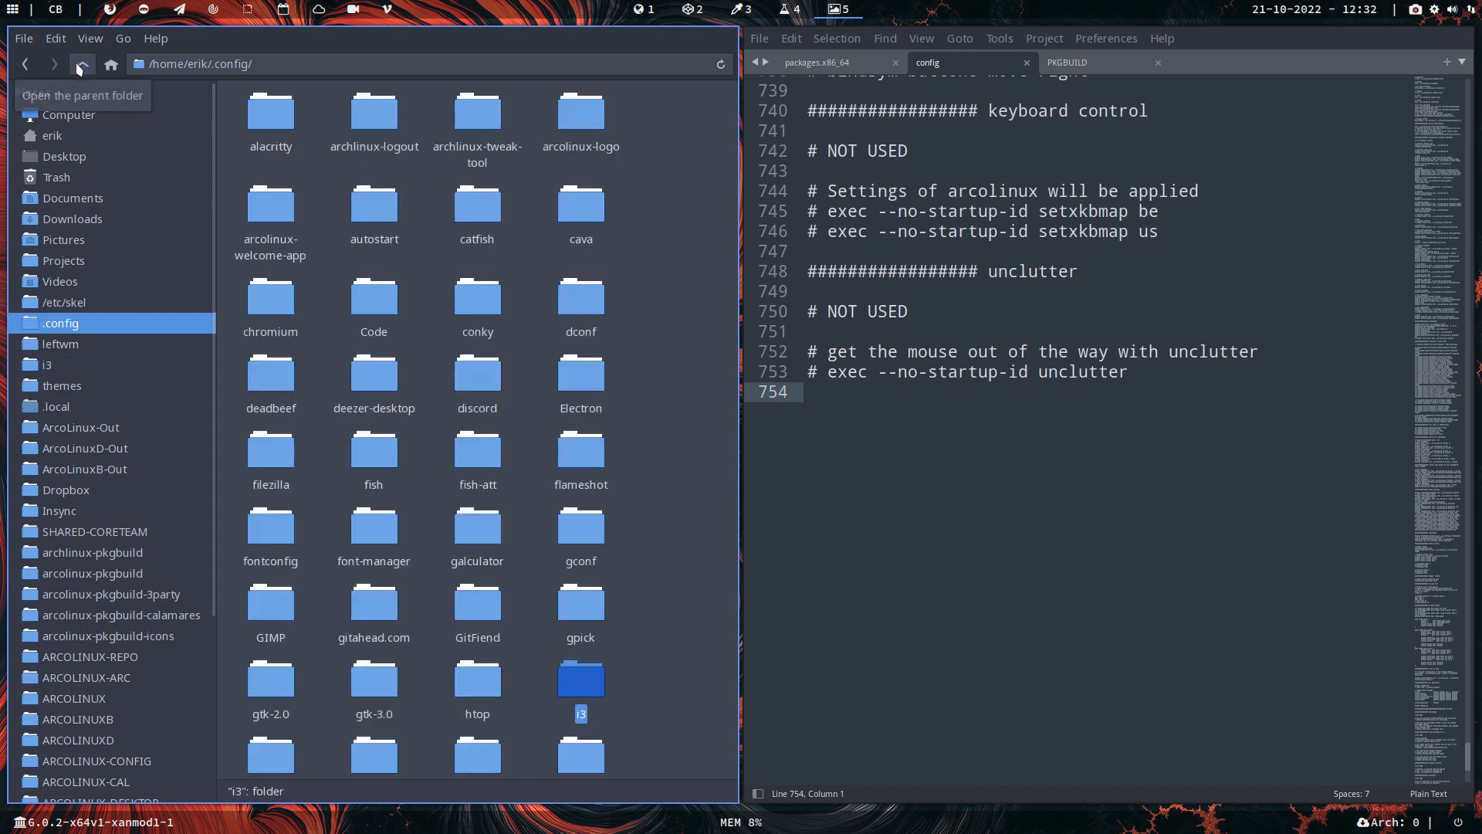
scroll("down", 3)
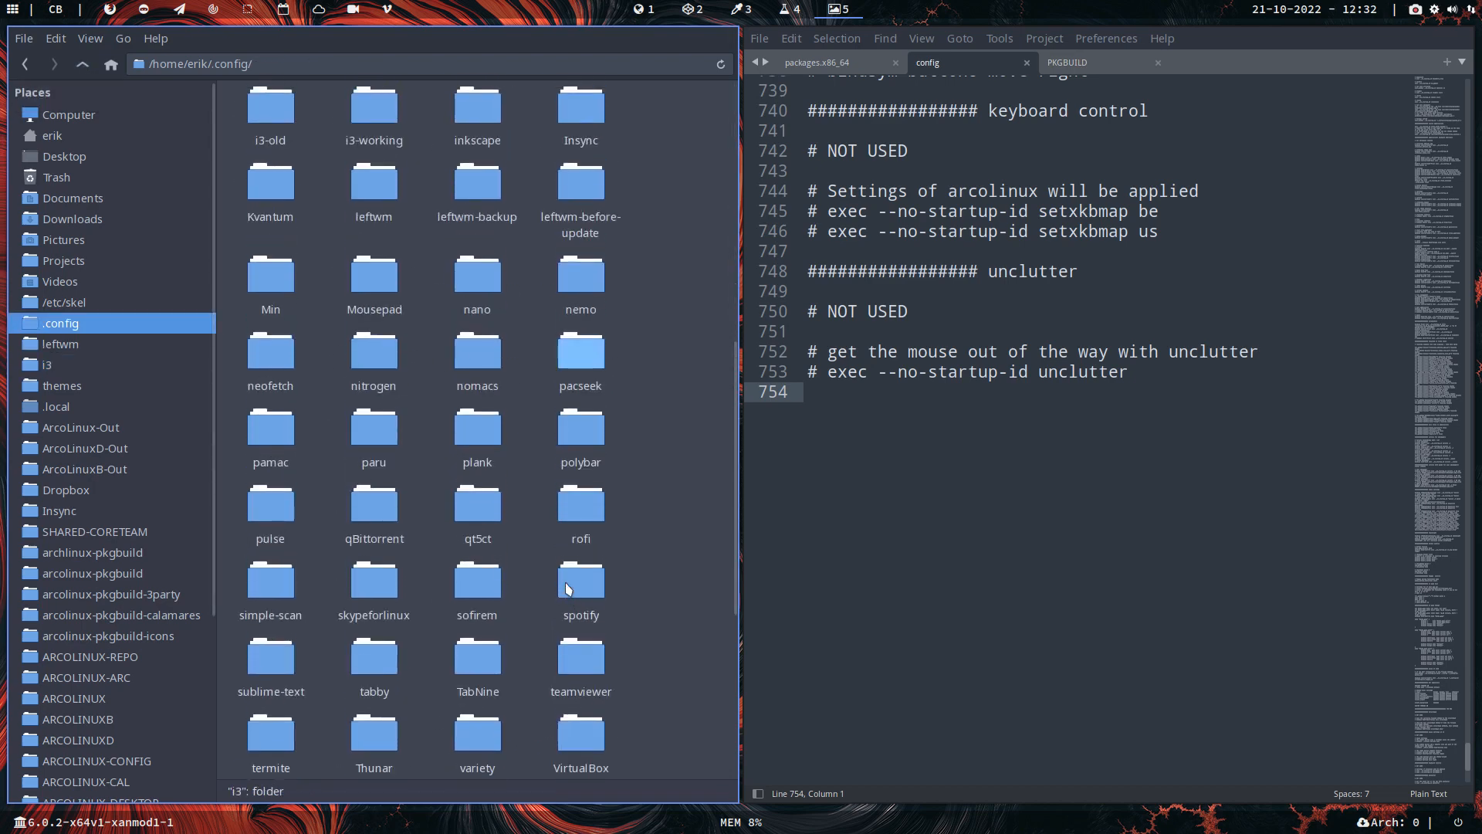
left_click(580, 425)
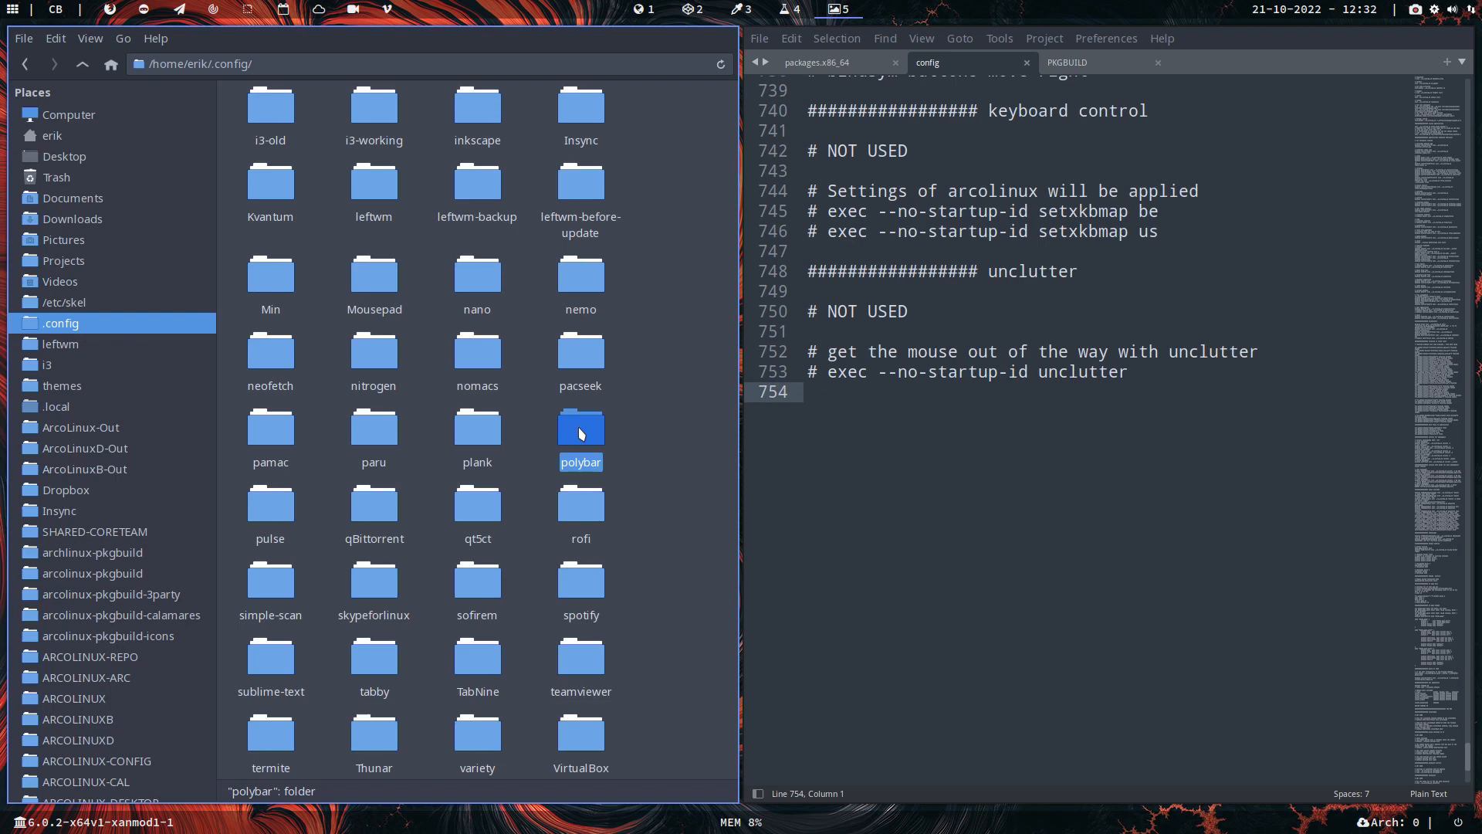
Review i3's polybar config and scripts, then select backgrounds and picom.conf in the i3 folder
double_click(46, 363)
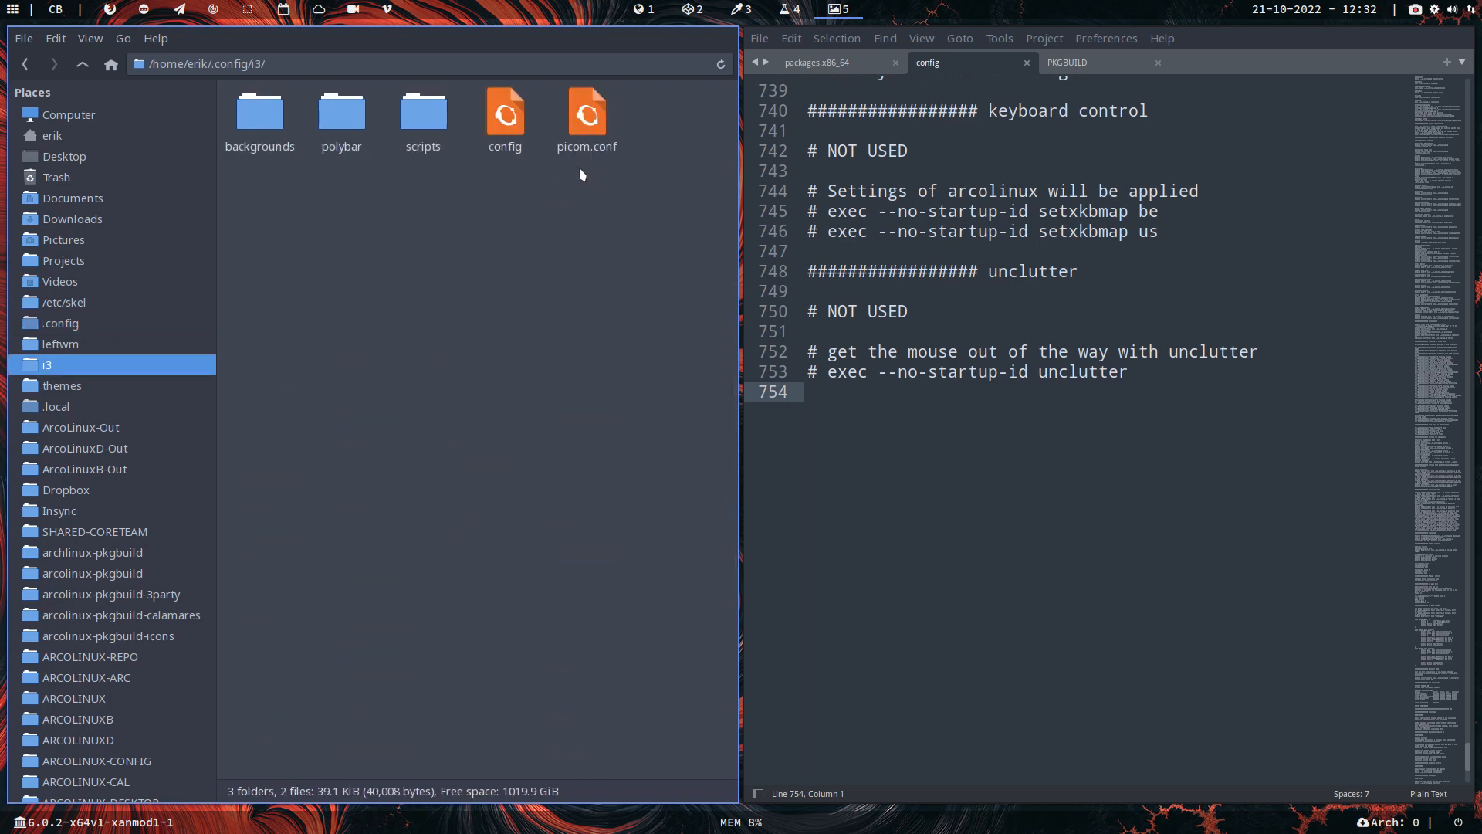
mouse_move(342, 246)
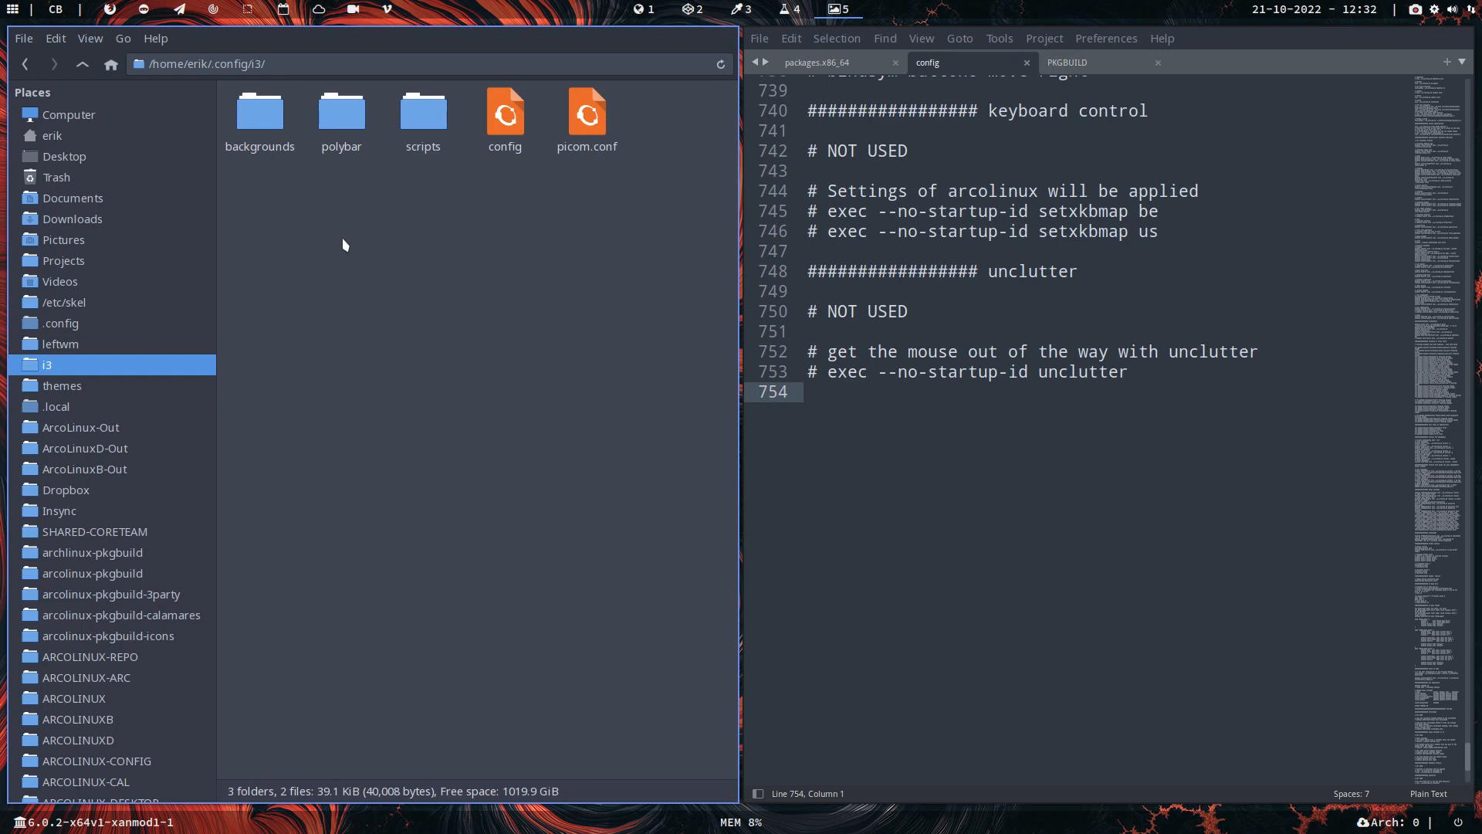
double_click(340, 113)
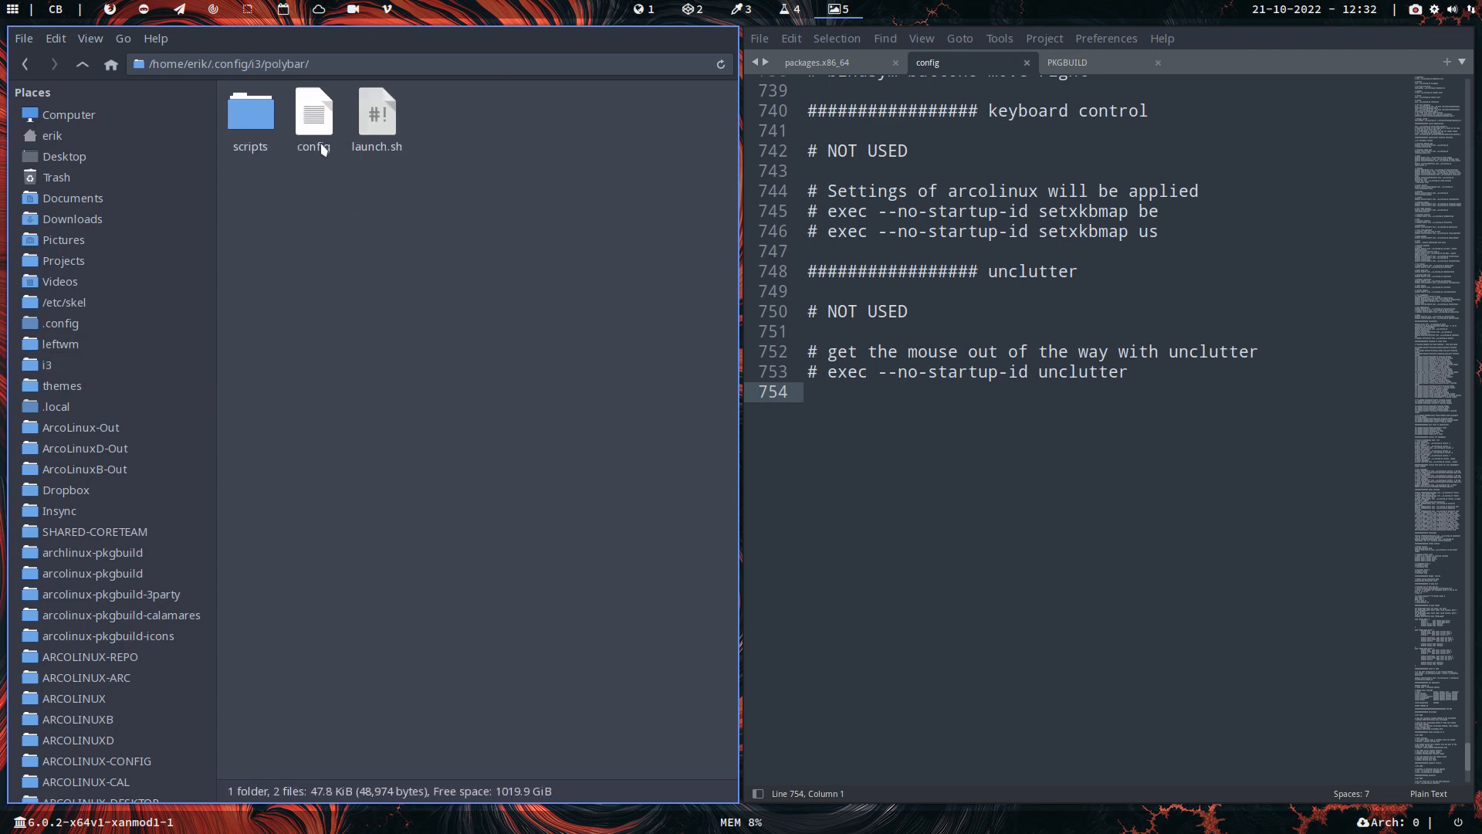
left_click(313, 114)
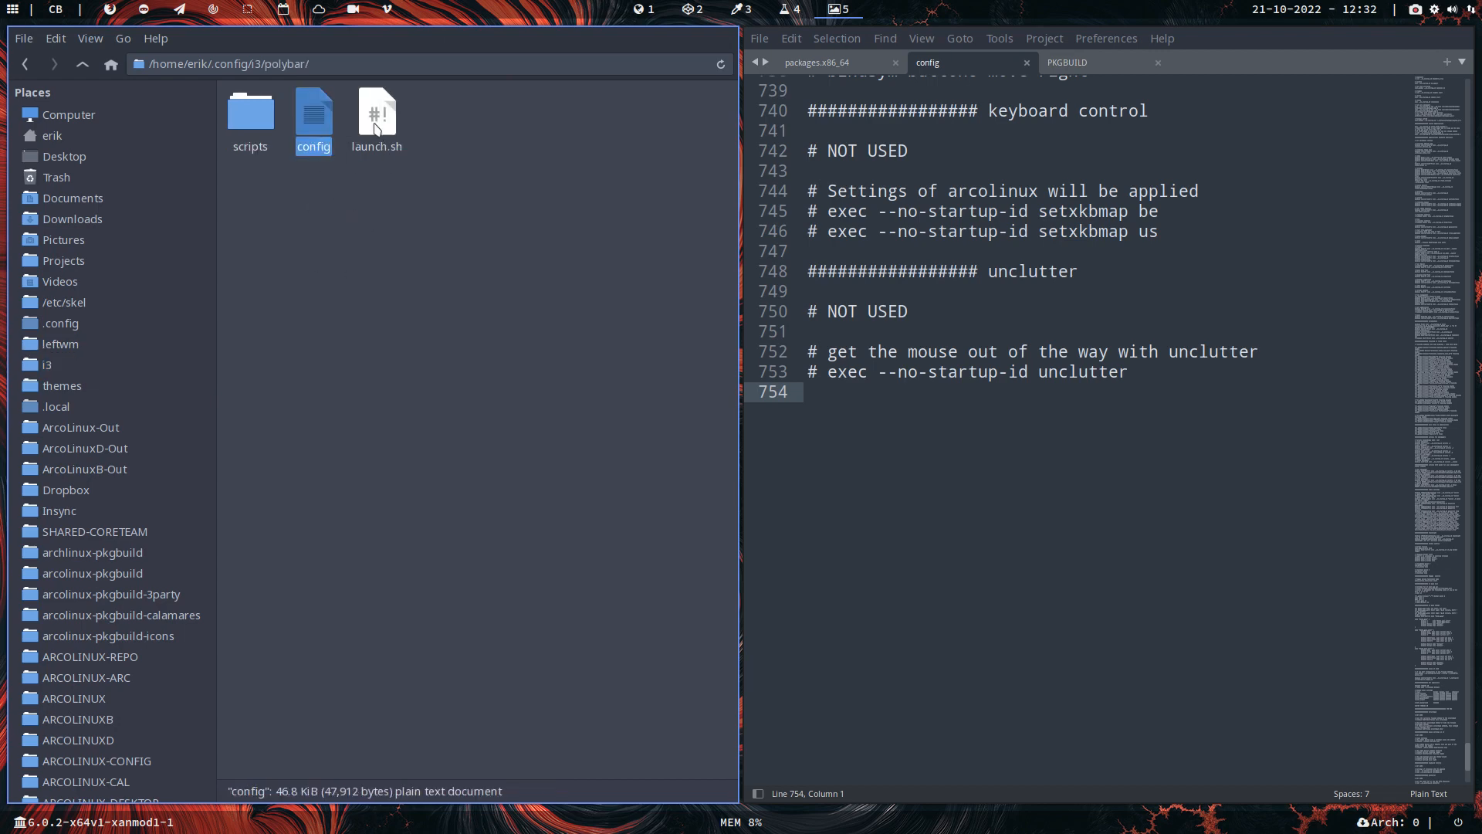
left_click(249, 113)
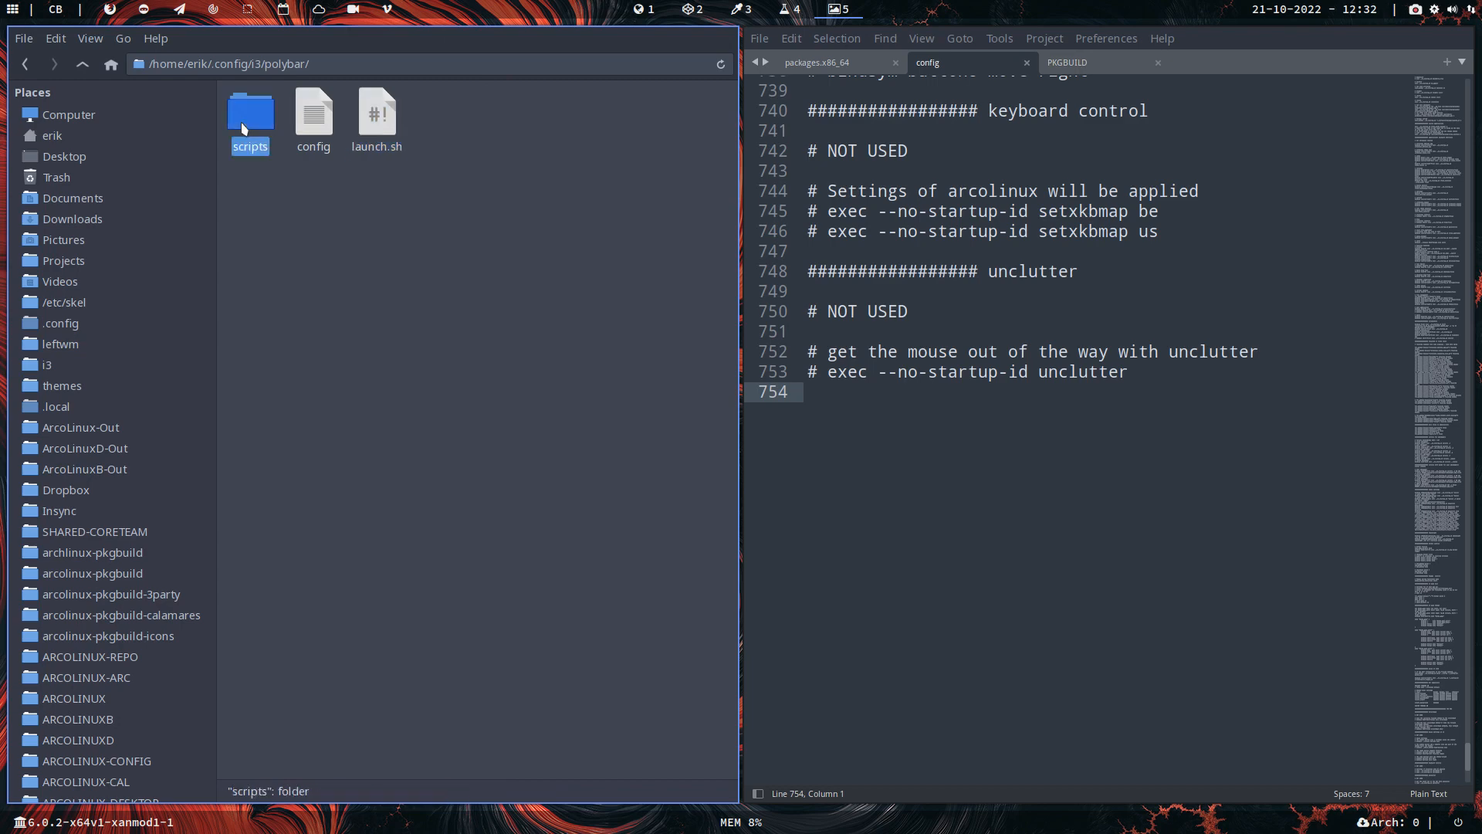
left_click(81, 64)
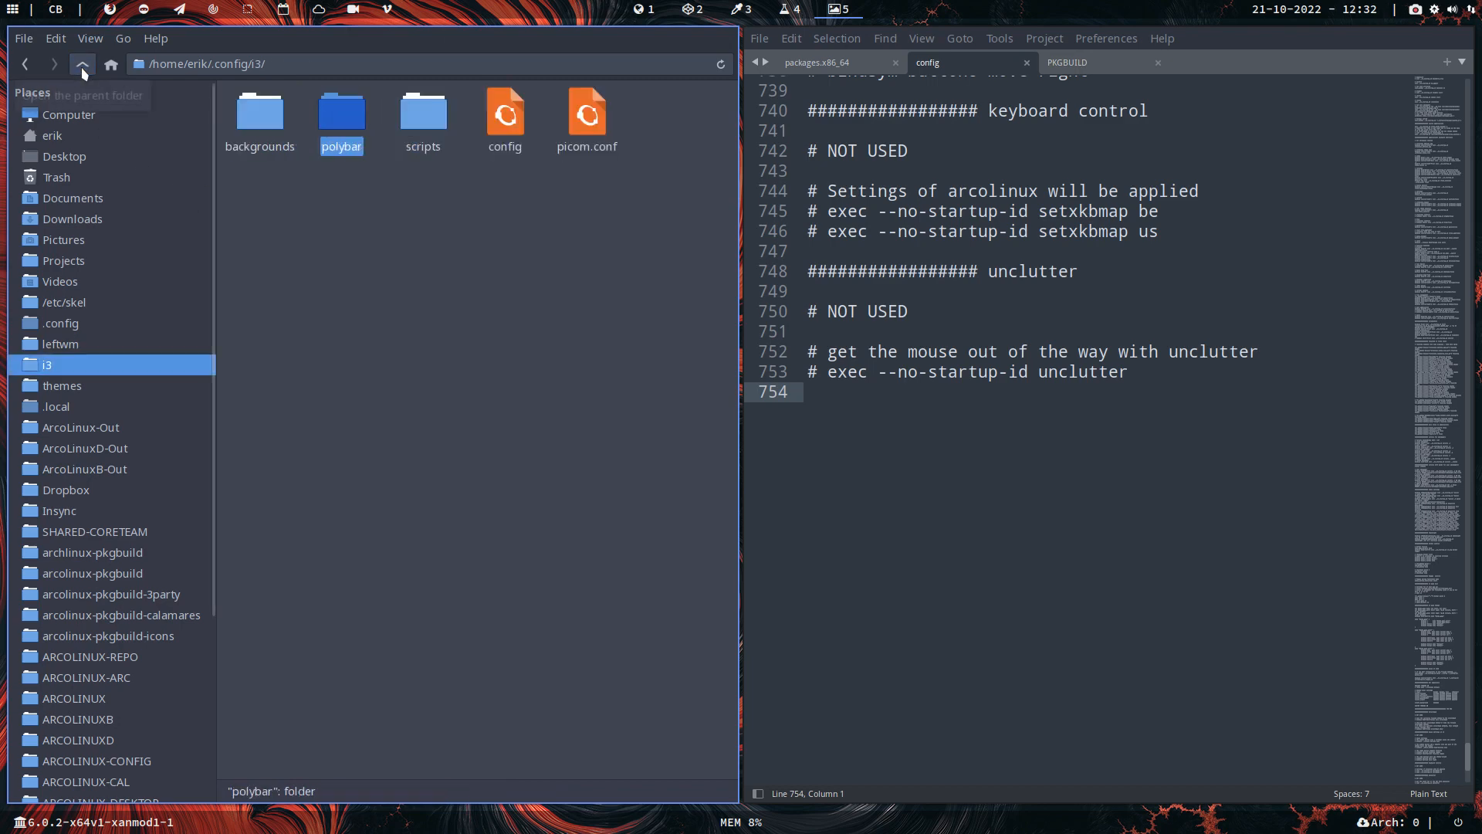
mouse_move(83, 64)
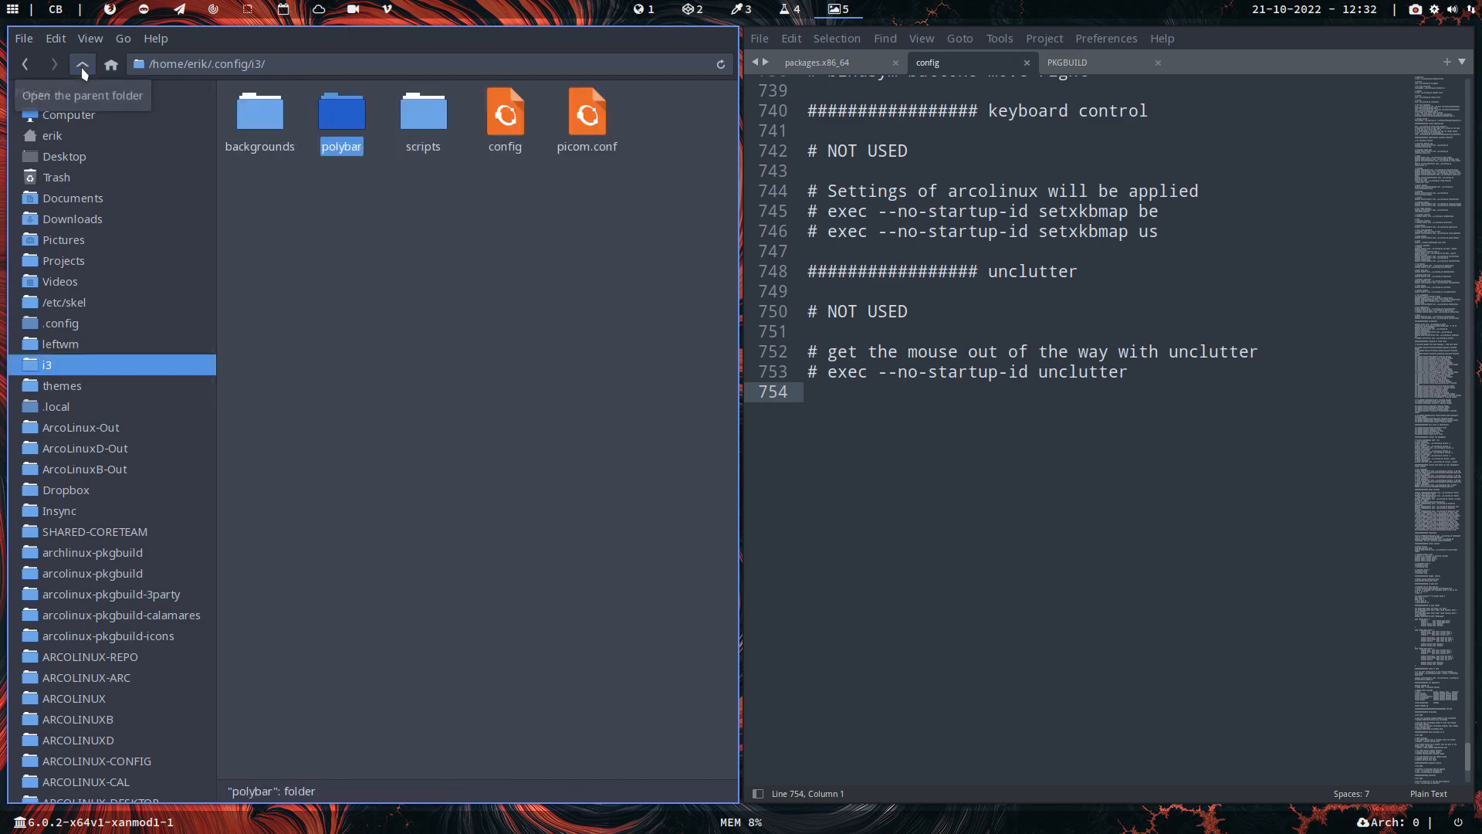
double_click(259, 111)
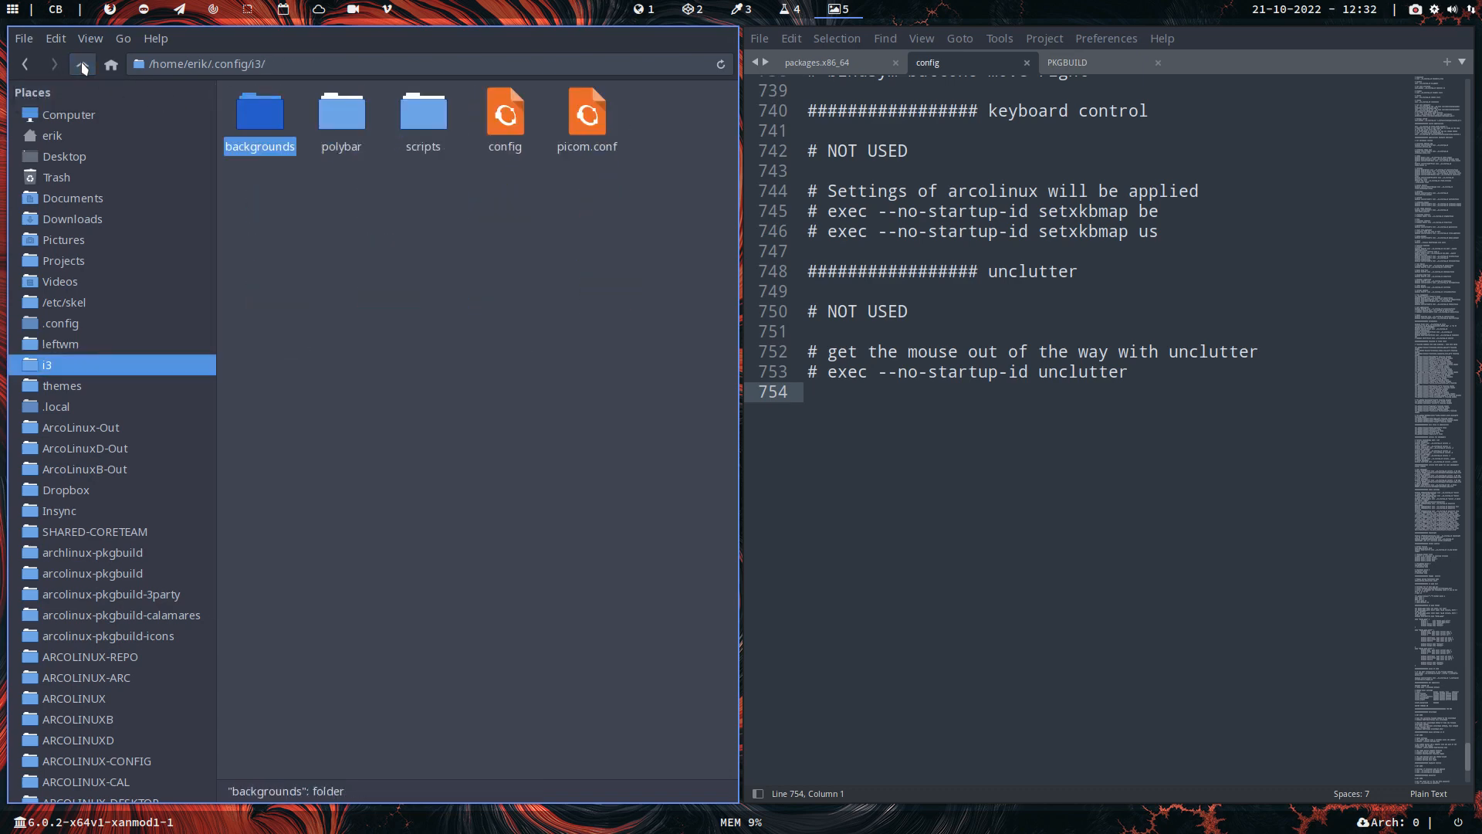
mouse_move(81, 64)
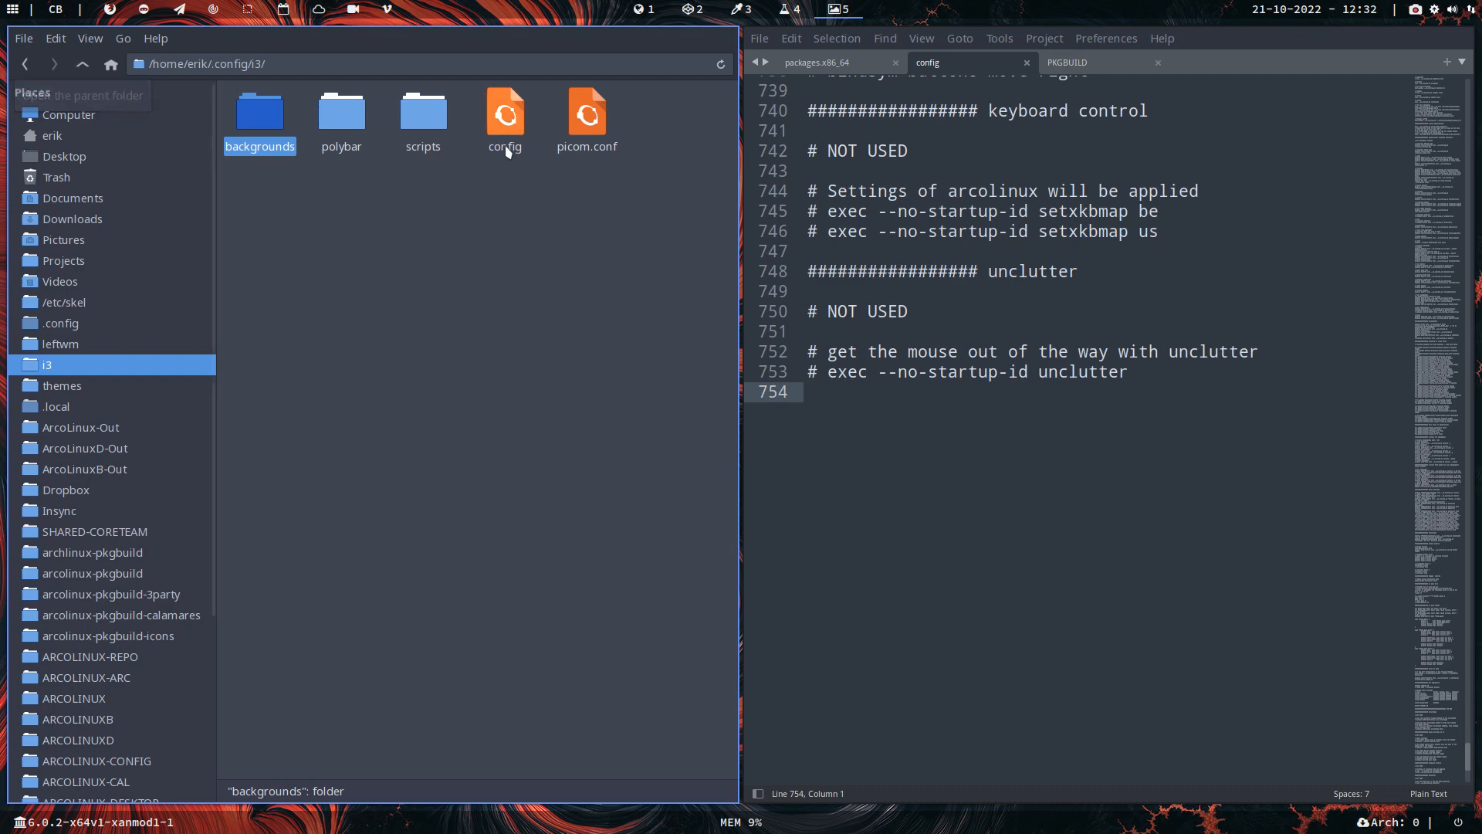
left_click(586, 117)
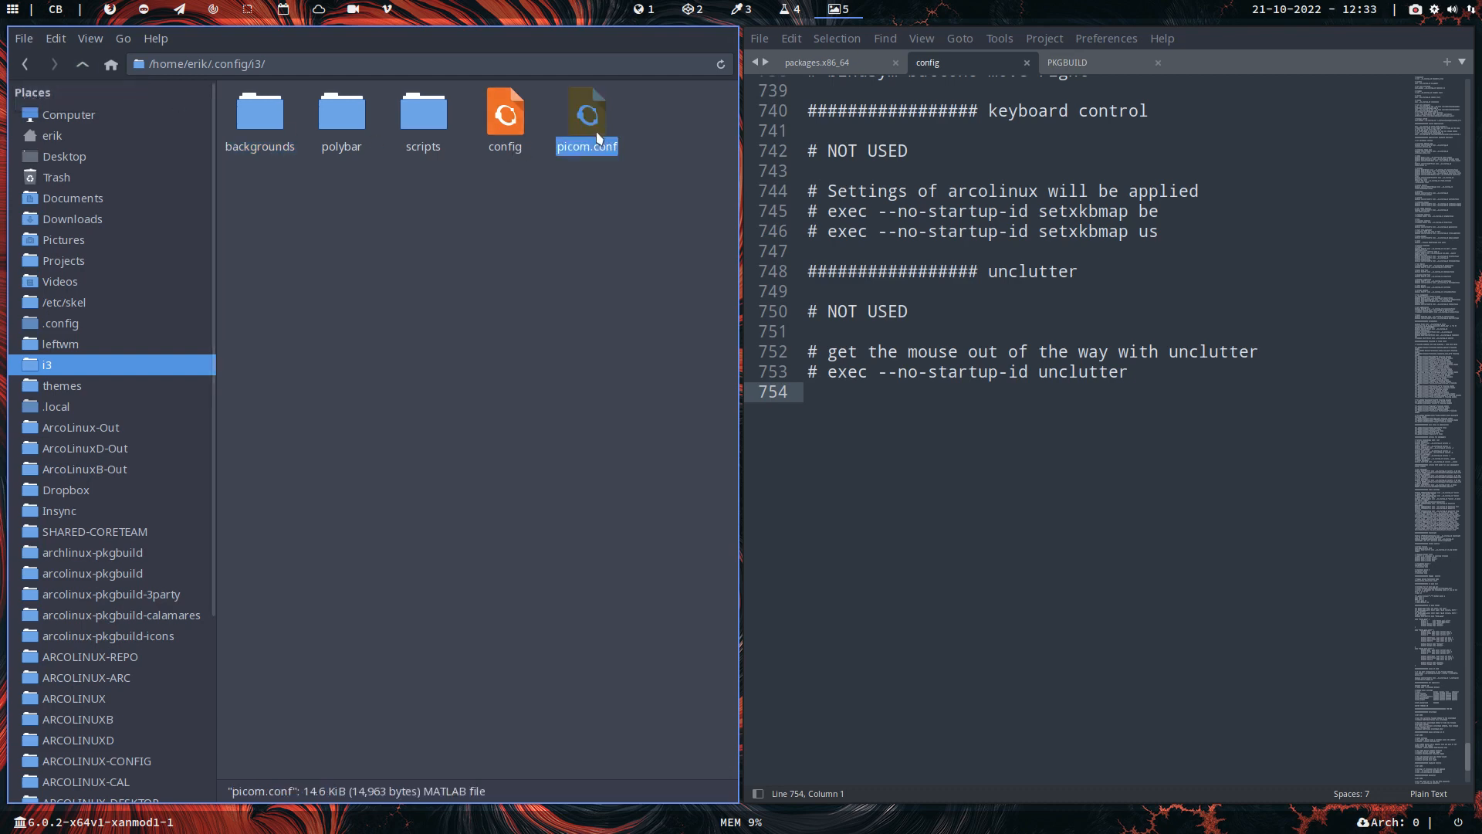
mouse_move(641, 295)
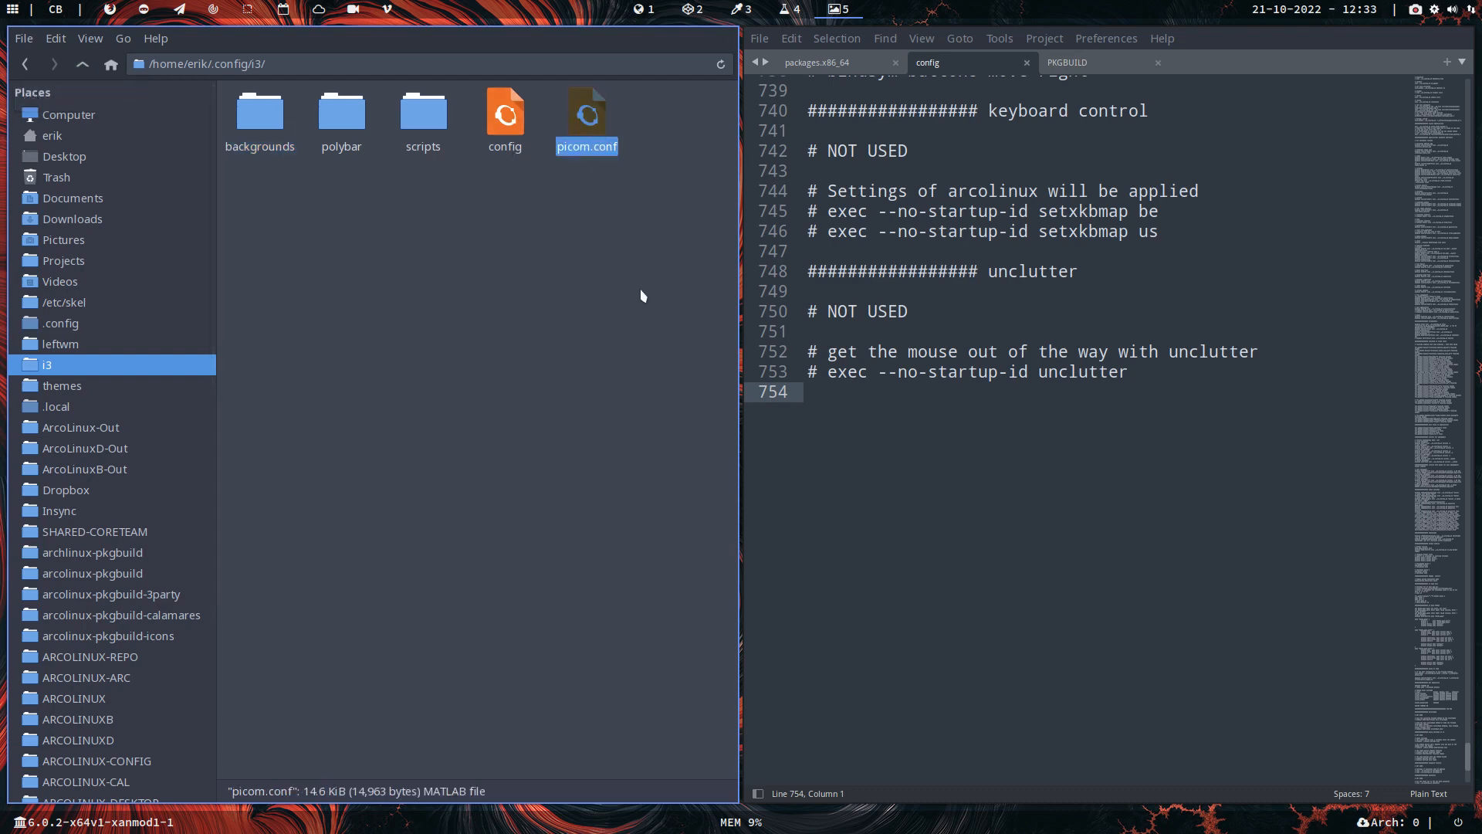